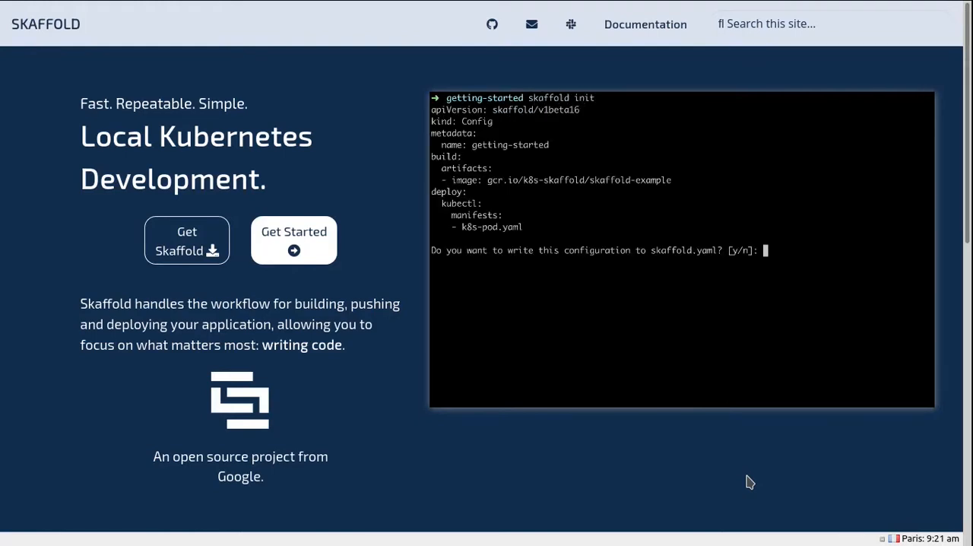
Browse Get Started → Installing Skaffold to the Linux curl install command.
{"action": "type", "text": "y"}
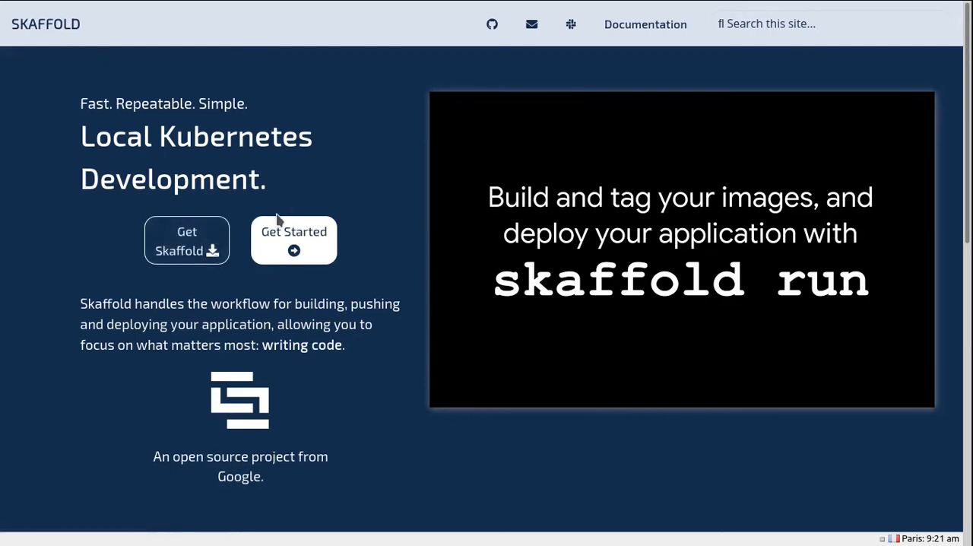
{"action": "left_click", "coordinate": [293, 240]}
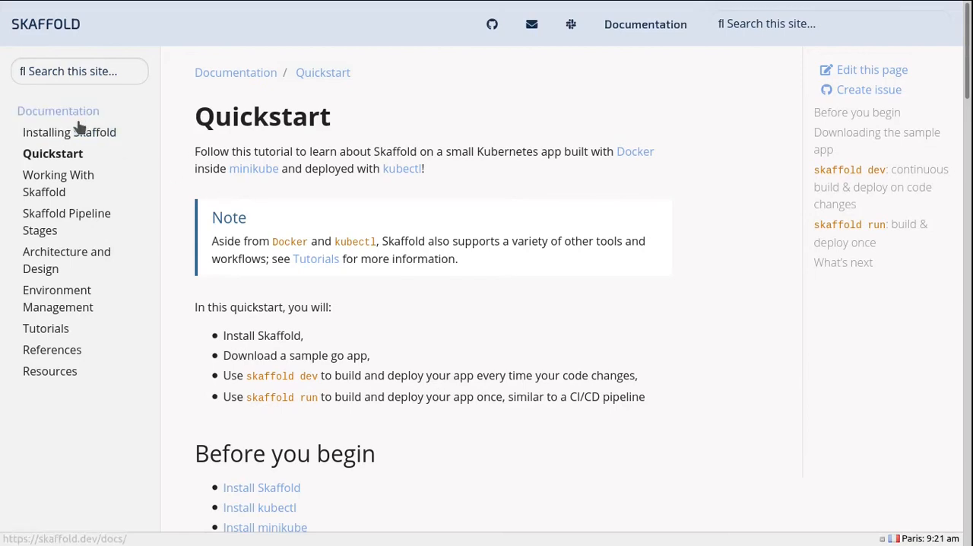
{"action": "left_click", "coordinate": [70, 132]}
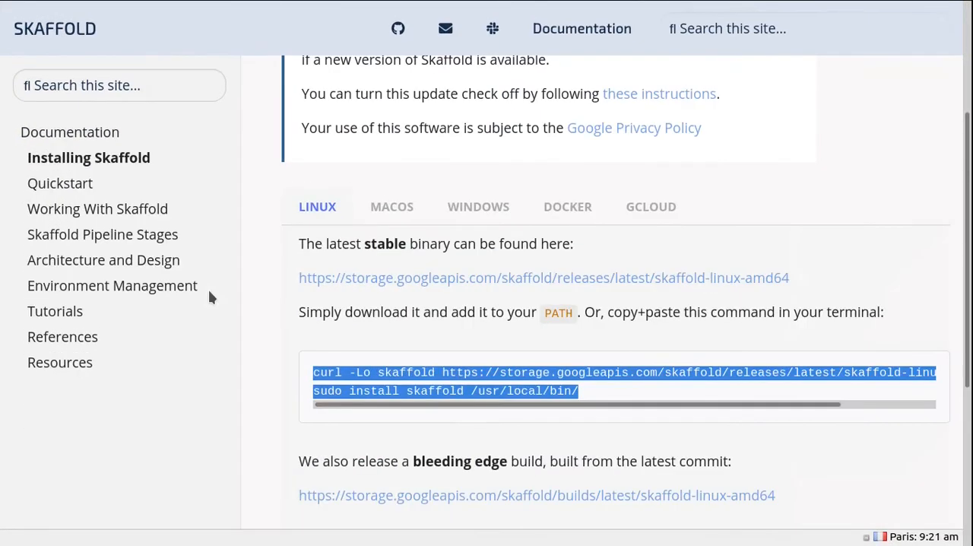
{"action": "scroll", "scroll_direction": "down", "scroll_amount": 3}
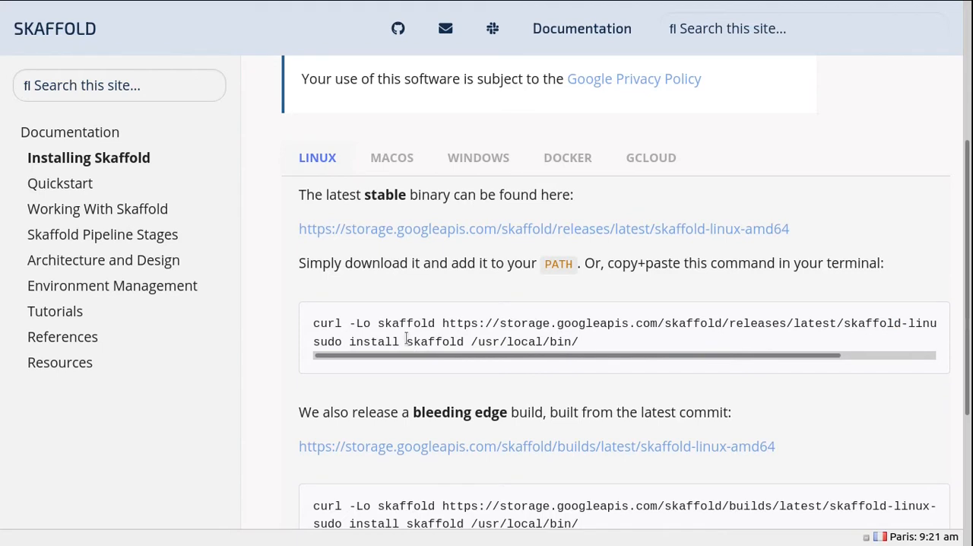
{"action": "double_click", "coordinate": [435, 342]}
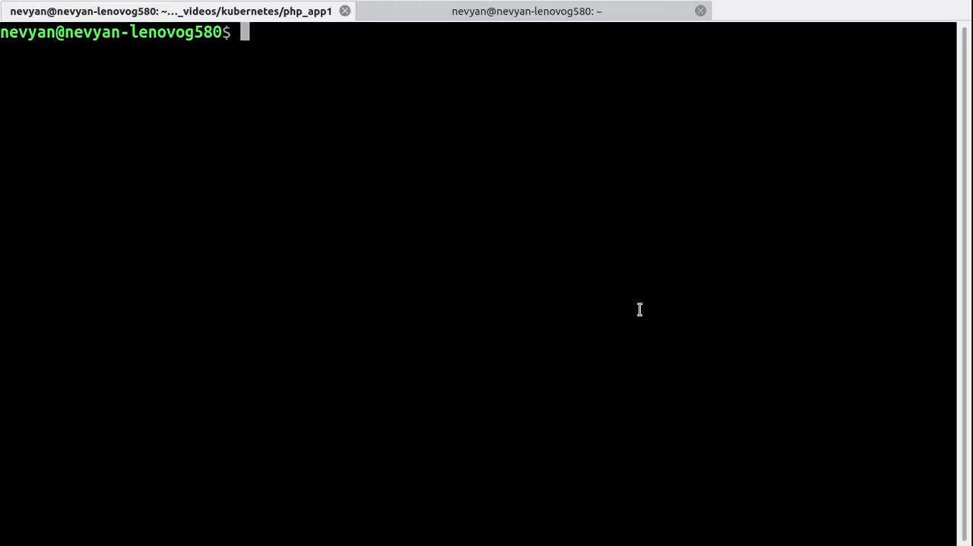
Run skaffold for its help, then list php_app1, highlighting index.php.
{"action": "type", "text": "ska"}
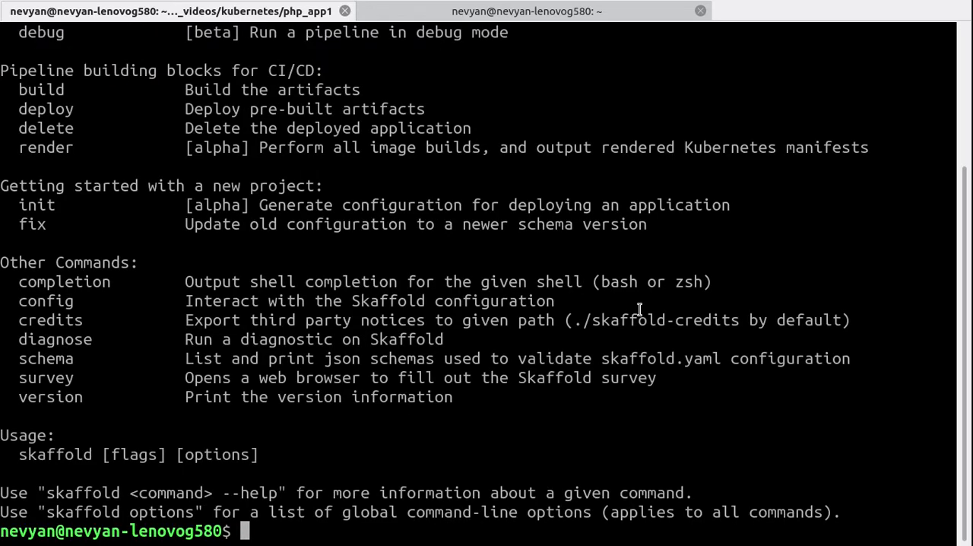
{"action": "type", "text": "ls"}
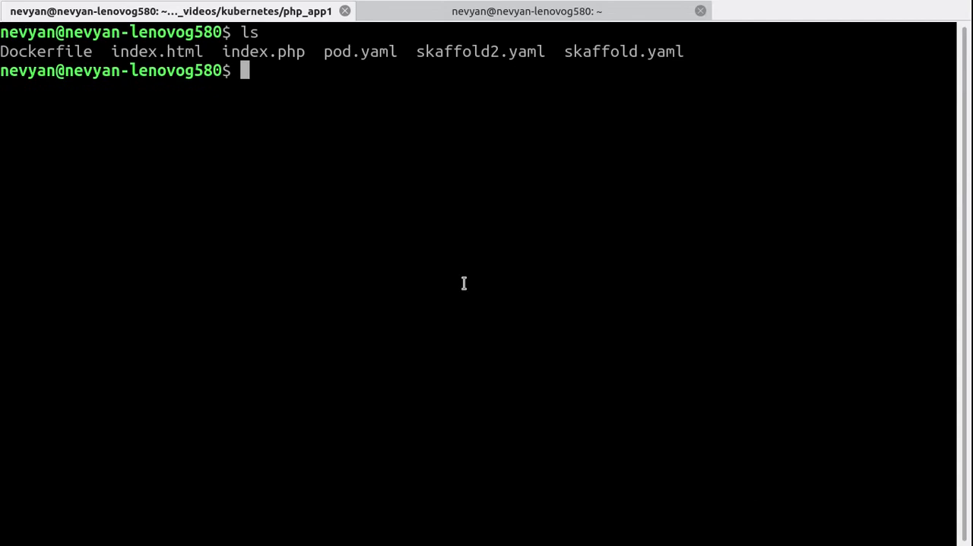
{"action": "double_click", "coordinate": [263, 51]}
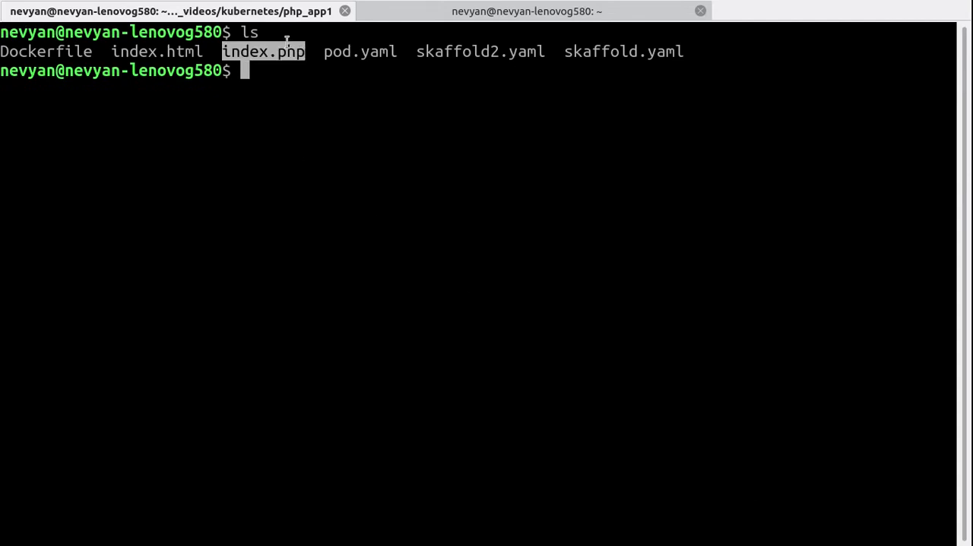
{"action": "mouse_move", "coordinate": [294, 69]}
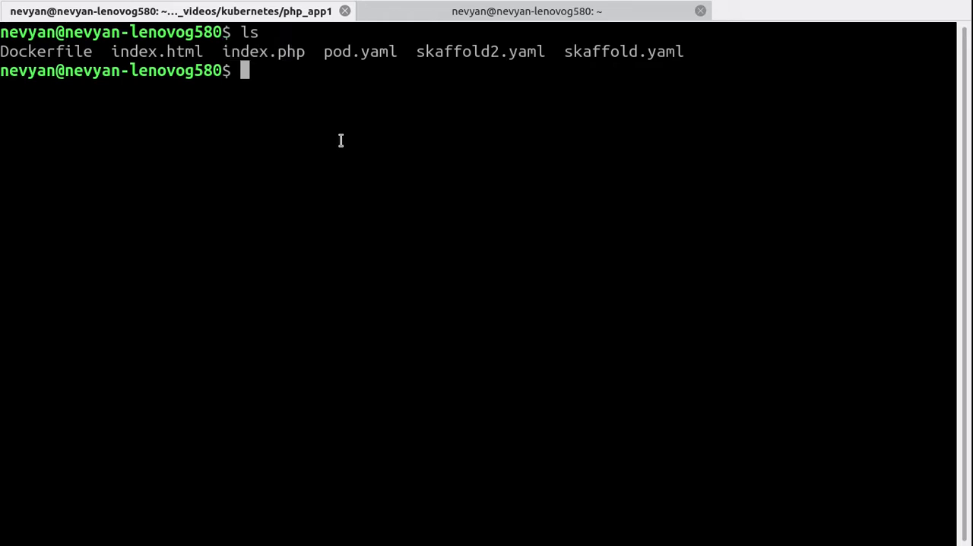
{"action": "mouse_move", "coordinate": [523, 174]}
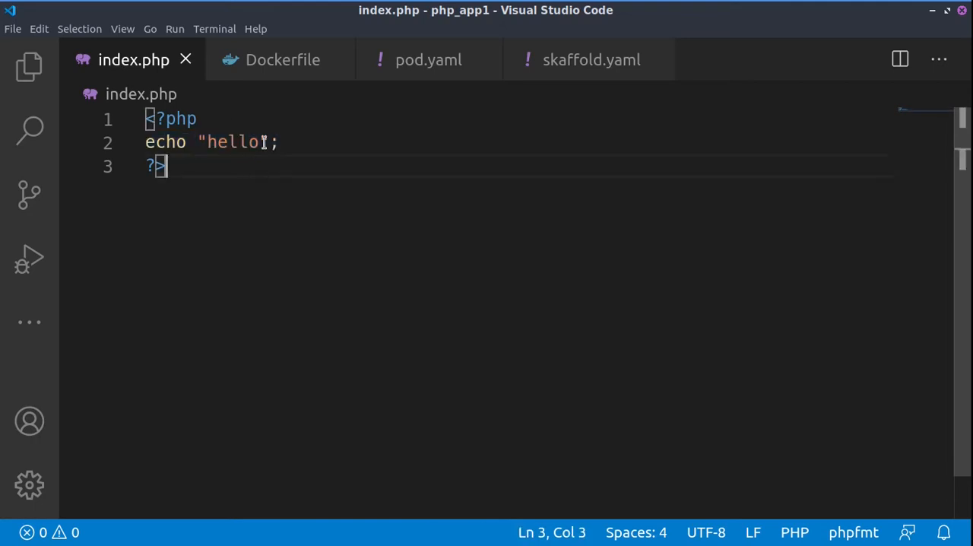
Review the Dockerfile's PHP cli image, /app working directory and port 4000, then view pod.yaml.
{"action": "left_click", "coordinate": [282, 59]}
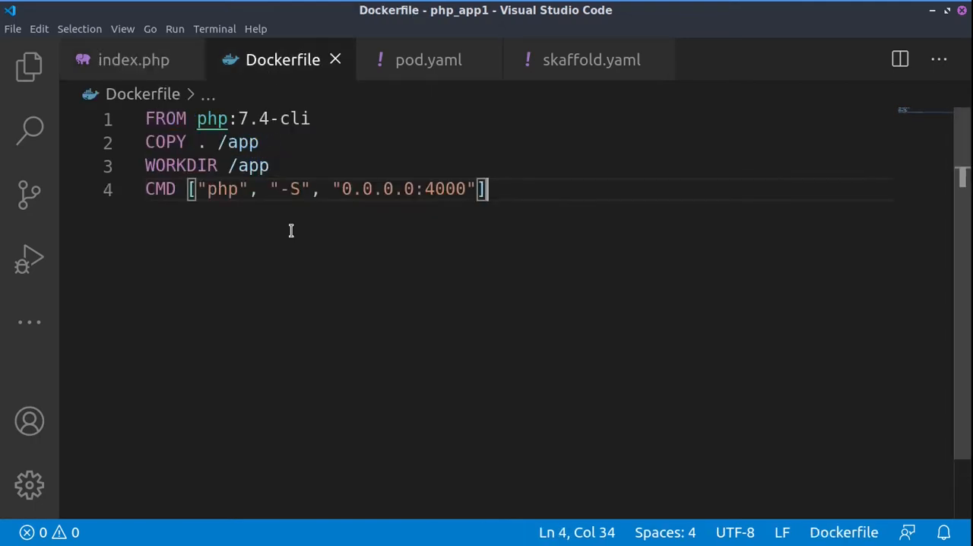
{"action": "double_click", "coordinate": [293, 119]}
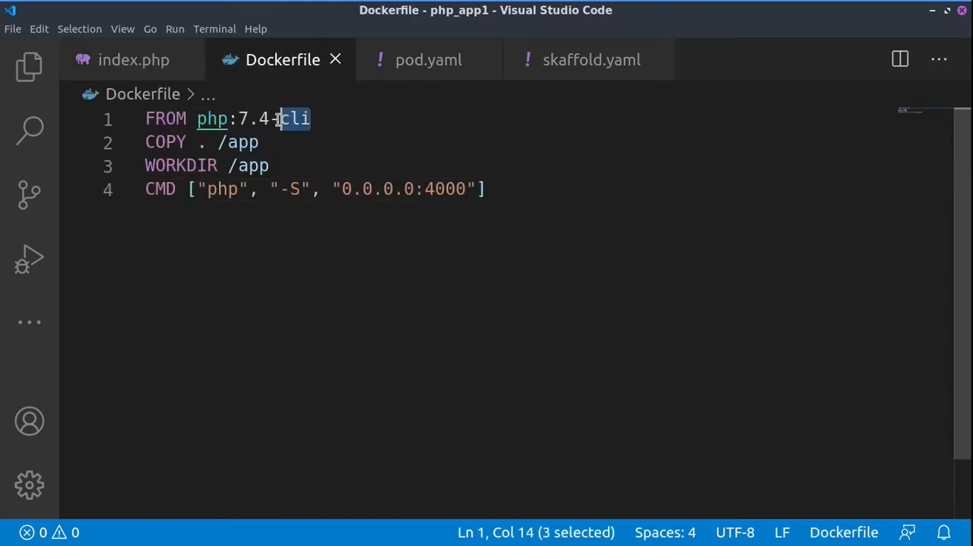
{"action": "mouse_move", "coordinate": [326, 211]}
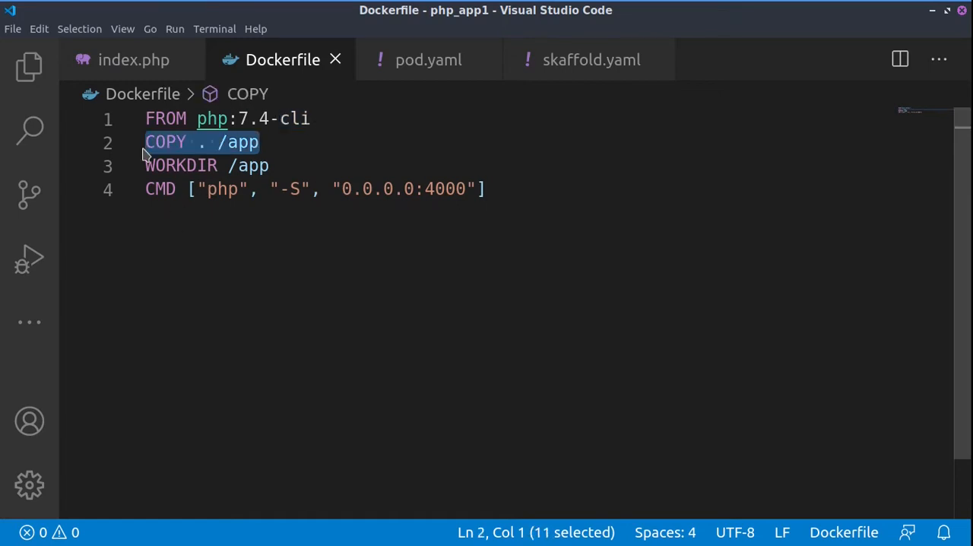
{"action": "mouse_move", "coordinate": [624, 59]}
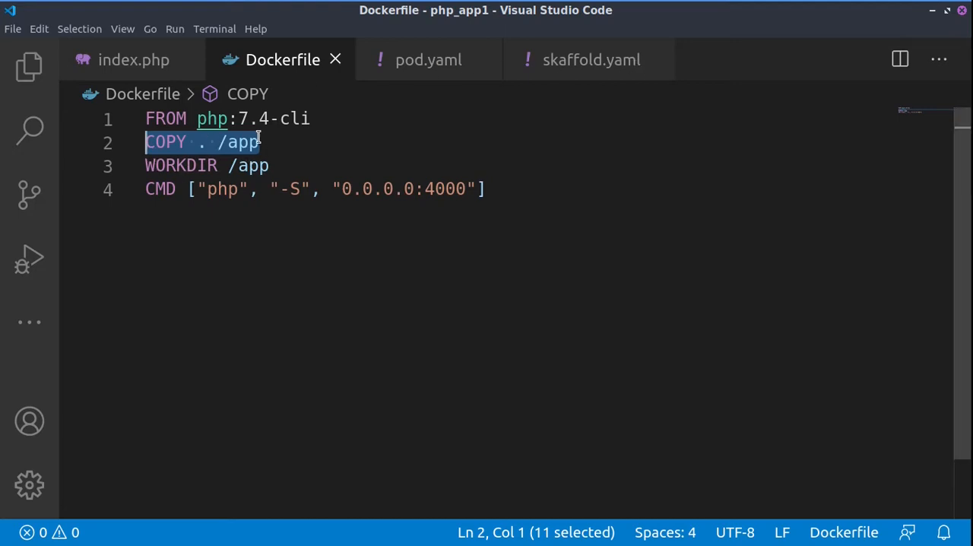
{"action": "double_click", "coordinate": [244, 142]}
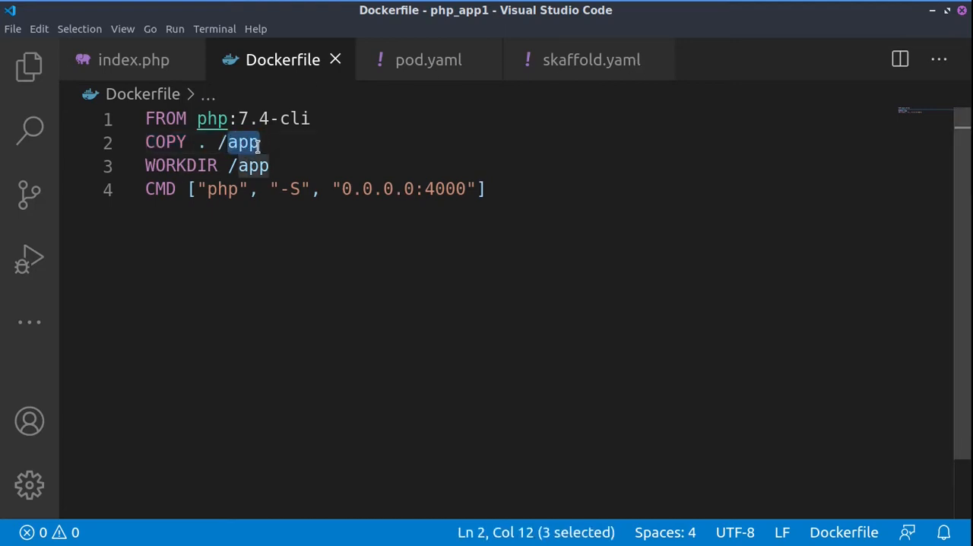
{"action": "left_click", "coordinate": [242, 166]}
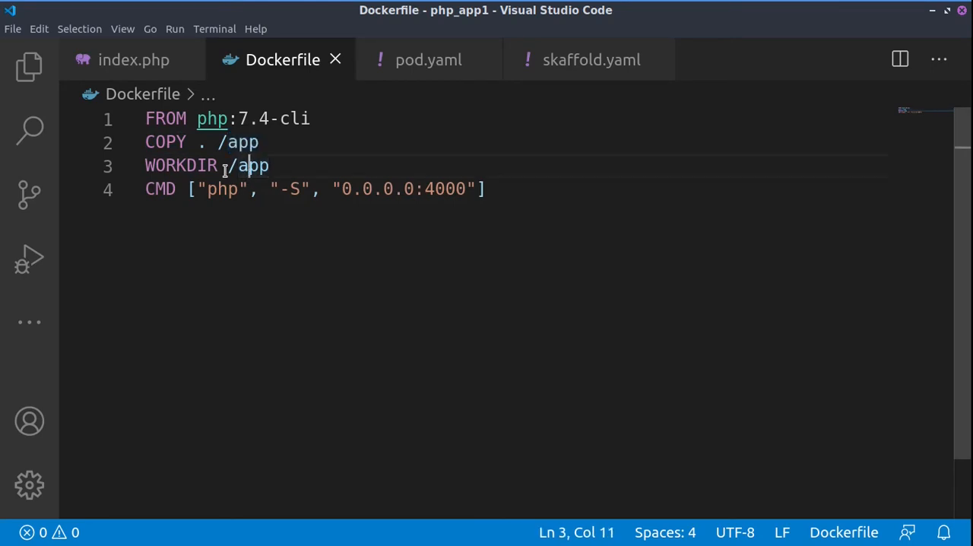
{"action": "double_click", "coordinate": [250, 165]}
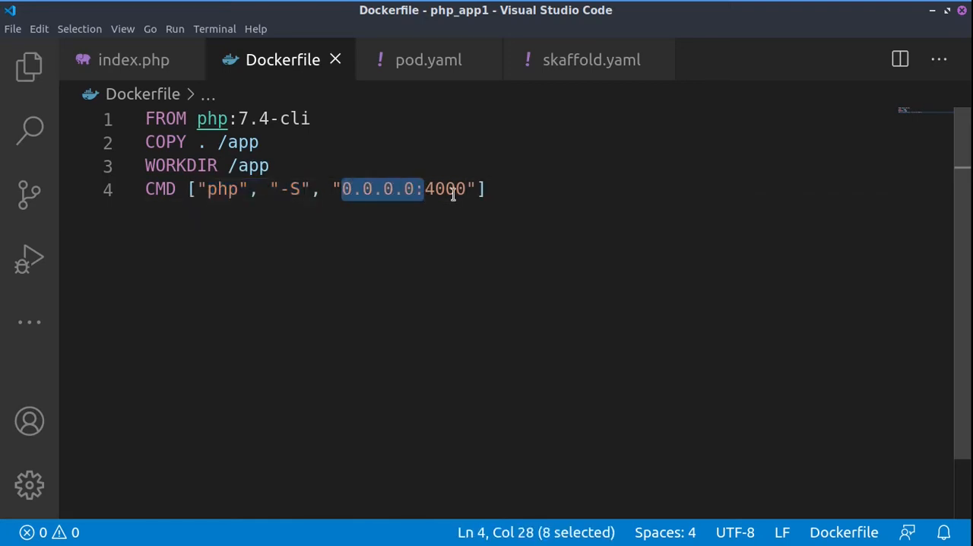
{"action": "double_click", "coordinate": [446, 188]}
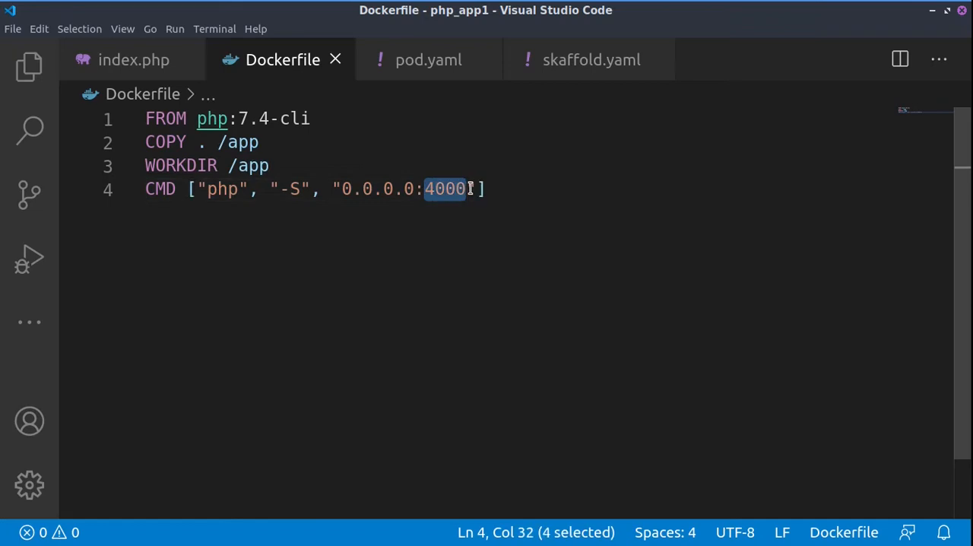
{"action": "mouse_move", "coordinate": [133, 59]}
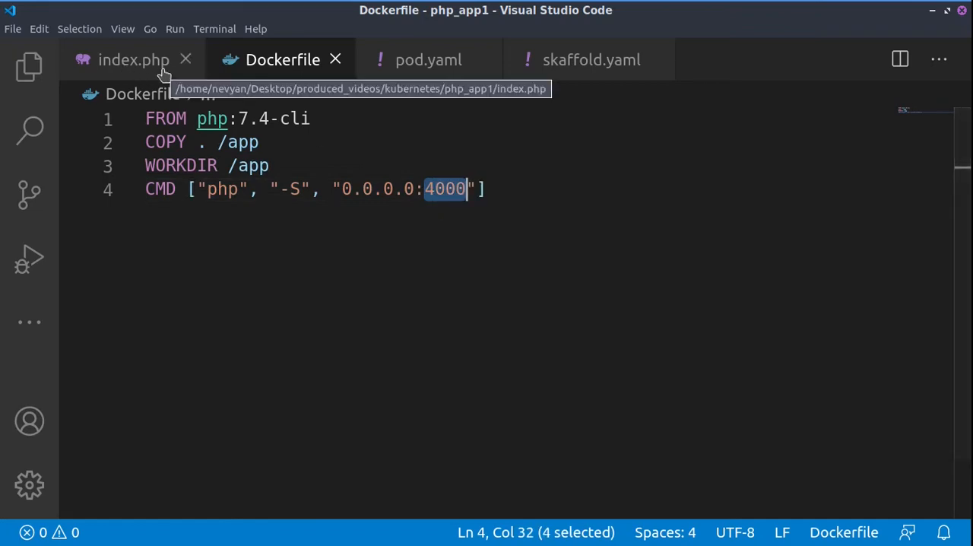
{"action": "mouse_move", "coordinate": [445, 211]}
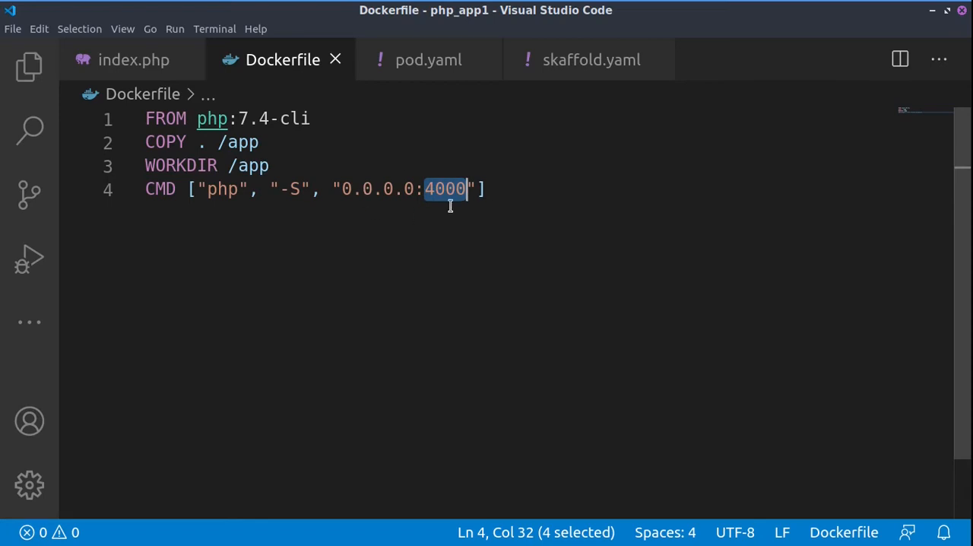
{"action": "left_click", "coordinate": [428, 59]}
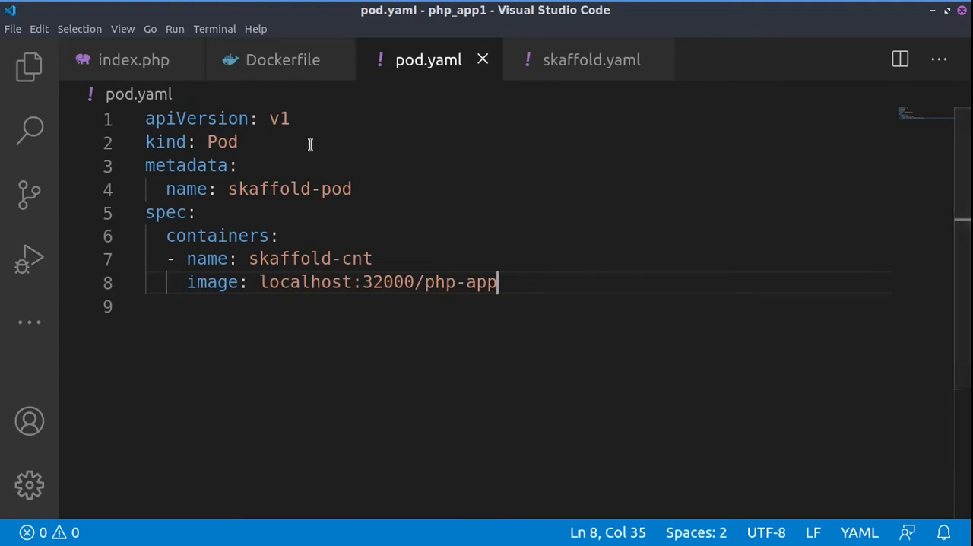
{"action": "left_click", "coordinate": [374, 188]}
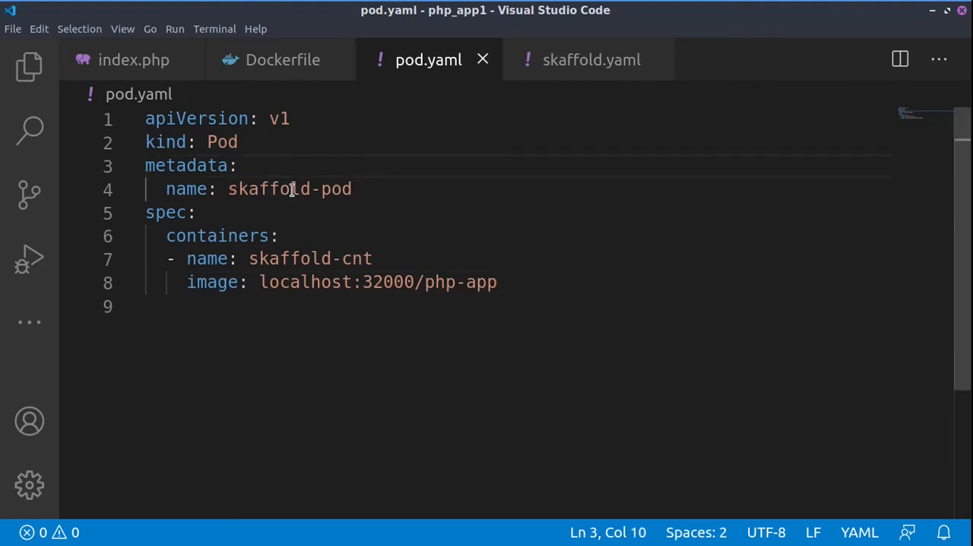
{"action": "double_click", "coordinate": [289, 189]}
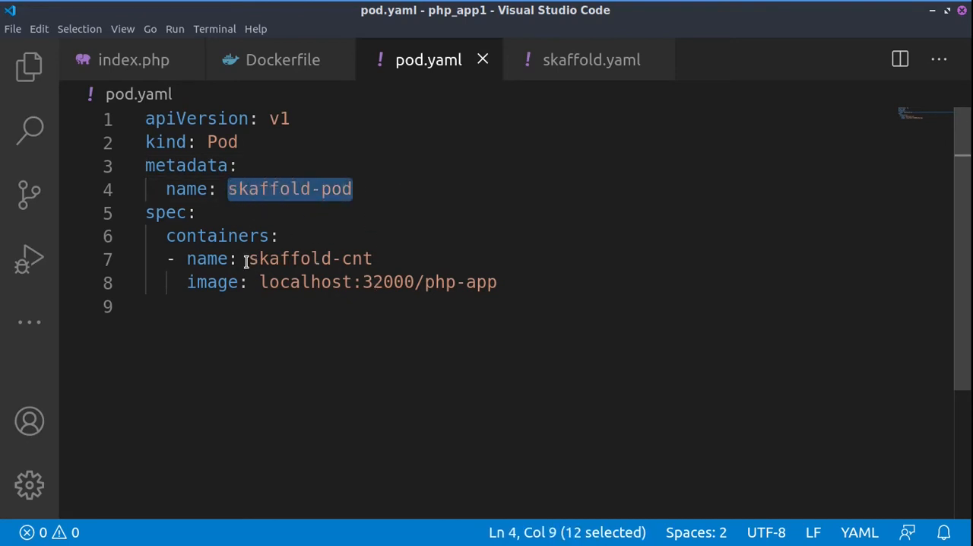
{"action": "double_click", "coordinate": [310, 258]}
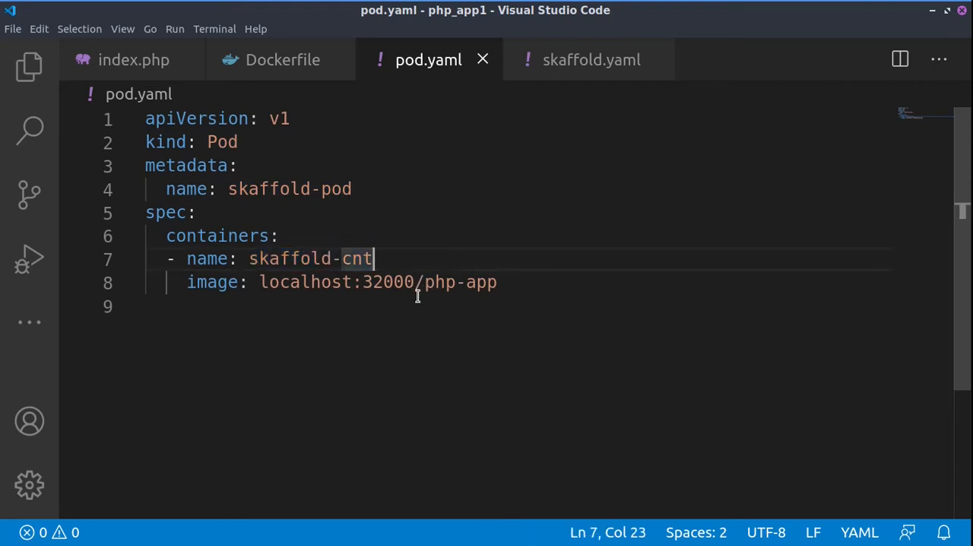
{"action": "mouse_move", "coordinate": [254, 295]}
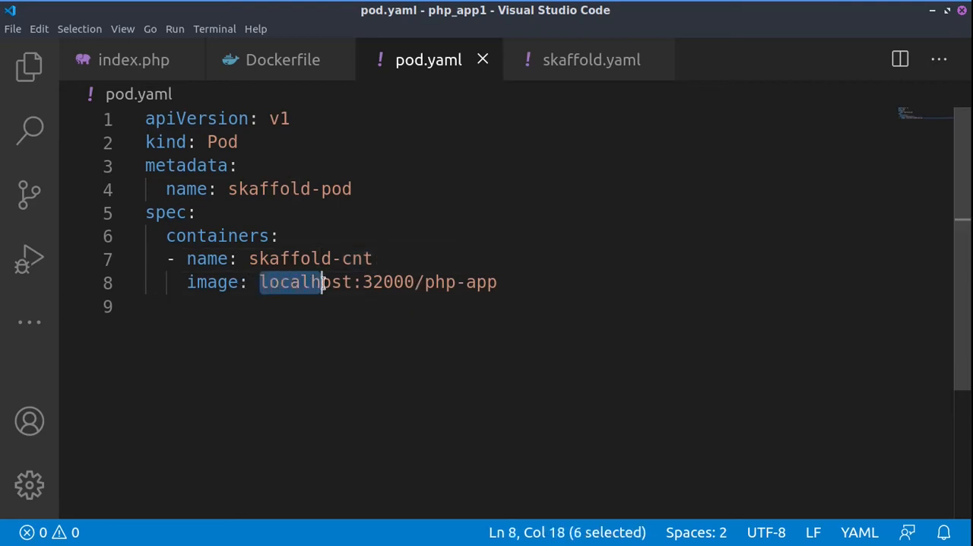
{"action": "left_click_drag", "start_coordinate": [319, 282], "coordinate": [416, 282]}
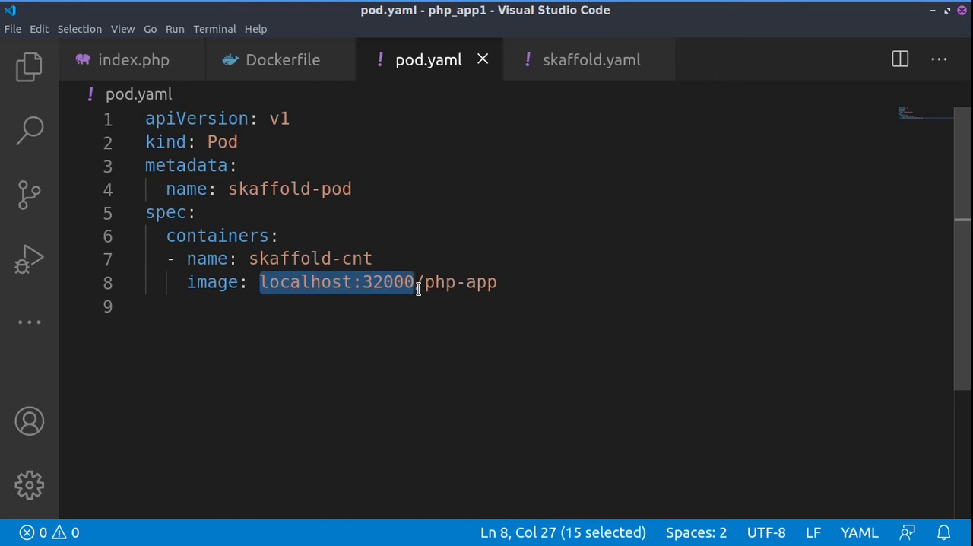
{"action": "double_click", "coordinate": [459, 282]}
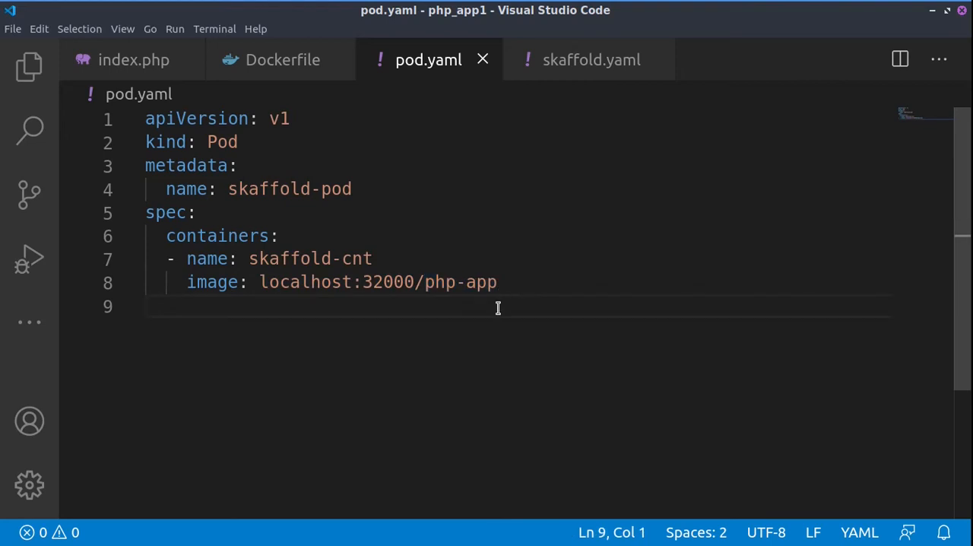
{"action": "mouse_move", "coordinate": [482, 262]}
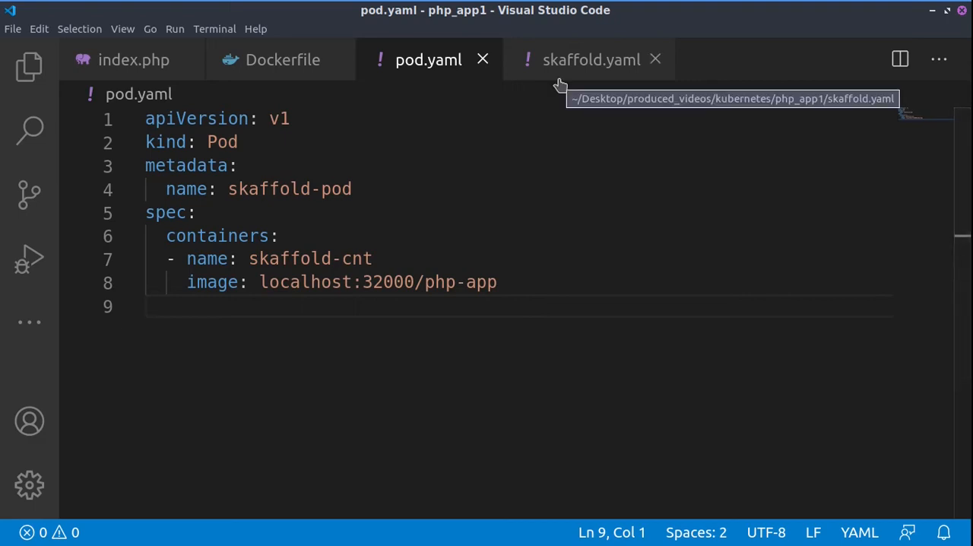
Move skaffold.yaml from the php_app1 Explorer to the trash.
{"action": "left_click", "coordinate": [591, 60]}
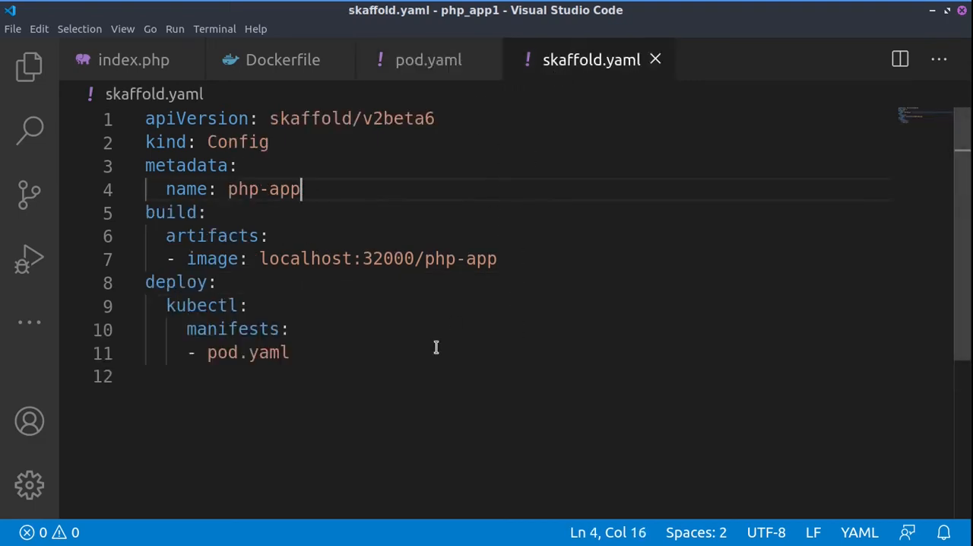
{"action": "mouse_move", "coordinate": [422, 365]}
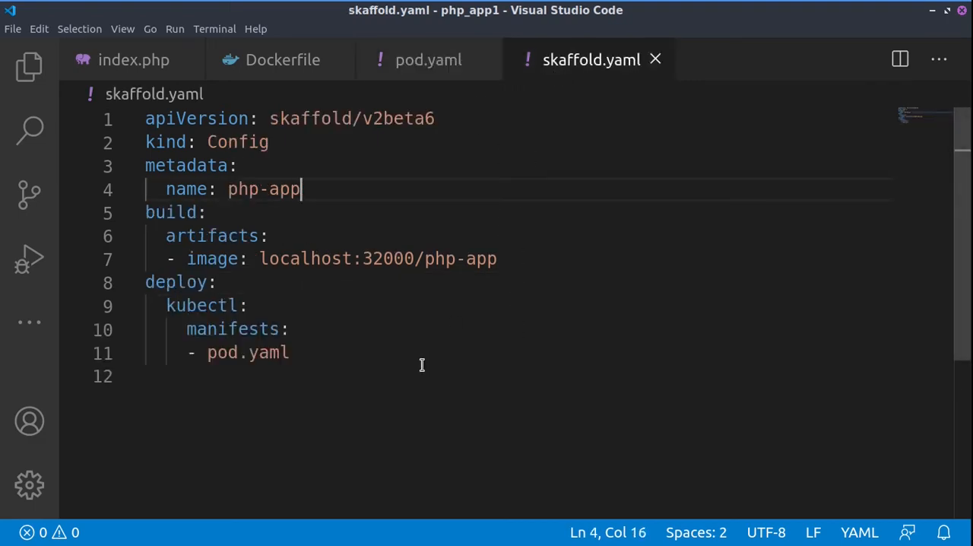
{"action": "mouse_move", "coordinate": [452, 339]}
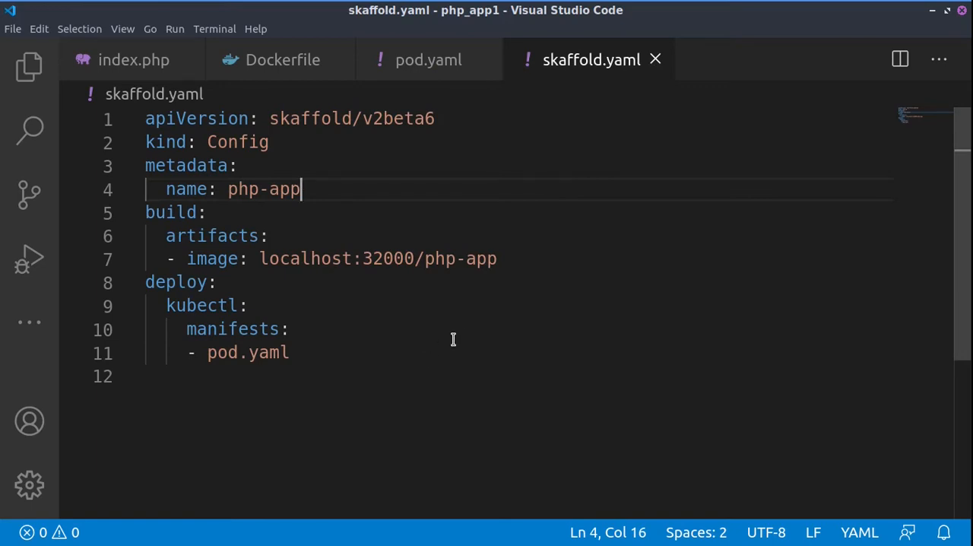
{"action": "key", "text": "alt+Tab"}
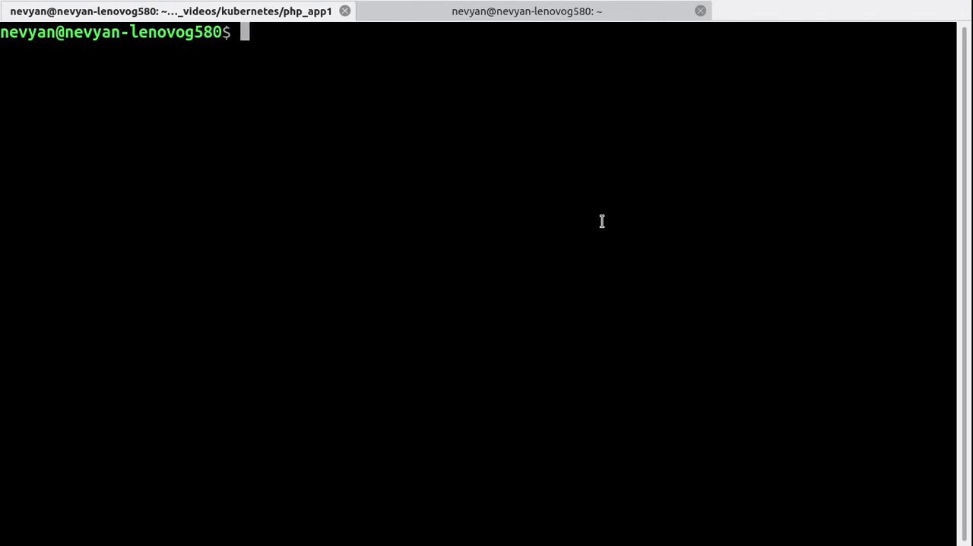
{"action": "type", "text": "skaffold i"}
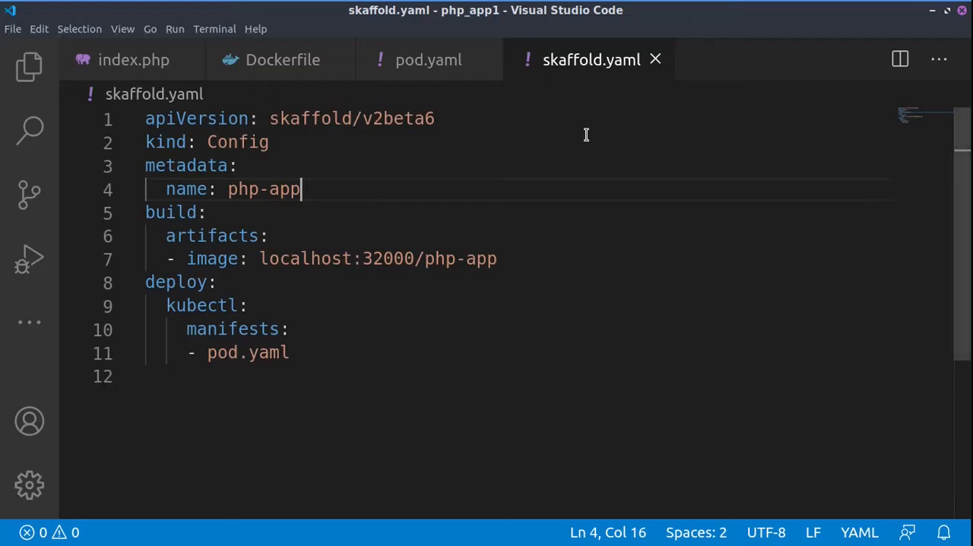
{"action": "right_click", "coordinate": [591, 59]}
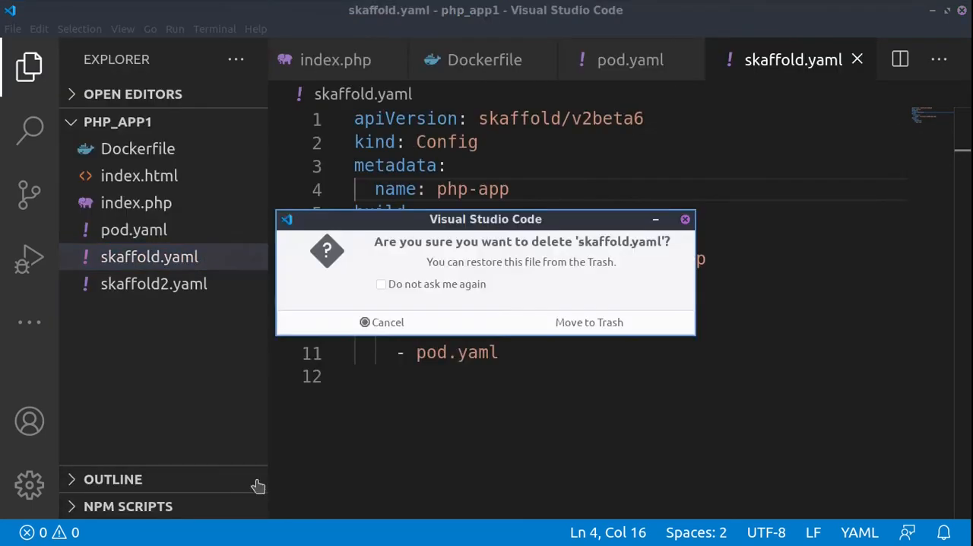
{"action": "left_click", "coordinate": [588, 321]}
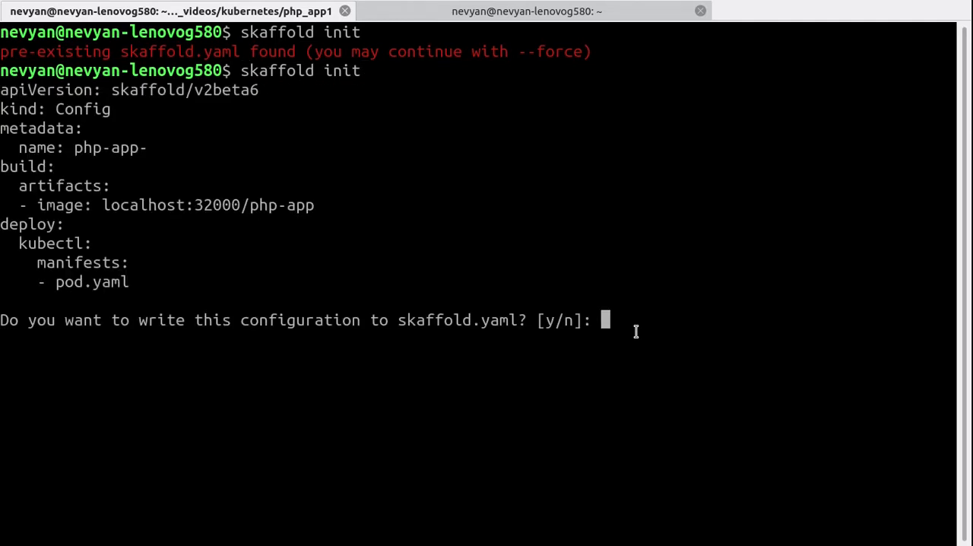
{"action": "mouse_move", "coordinate": [12, 106]}
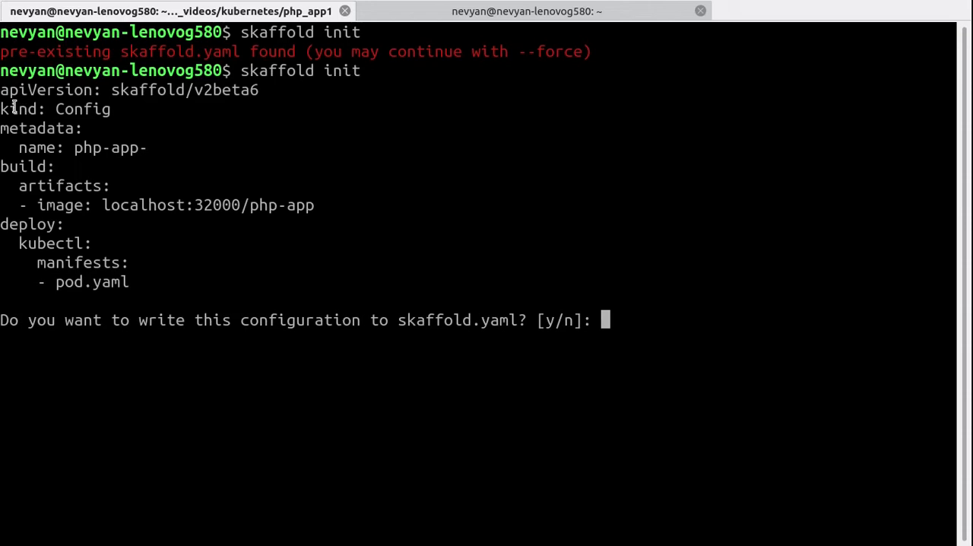
Answer y to skaffold init to write the php-app and pod.yaml config.
{"action": "left_click_drag", "start_coordinate": [0, 89], "coordinate": [161, 282]}
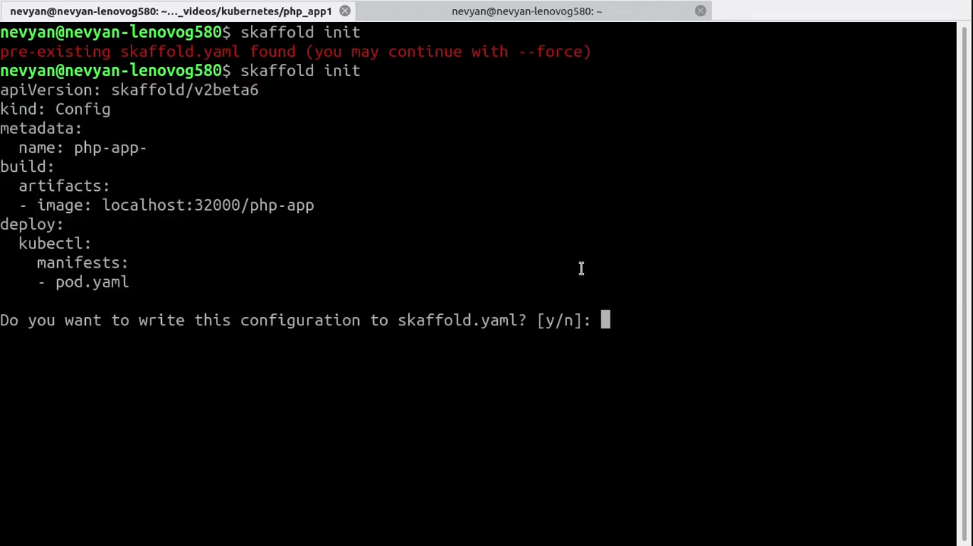
{"action": "type", "text": "y"}
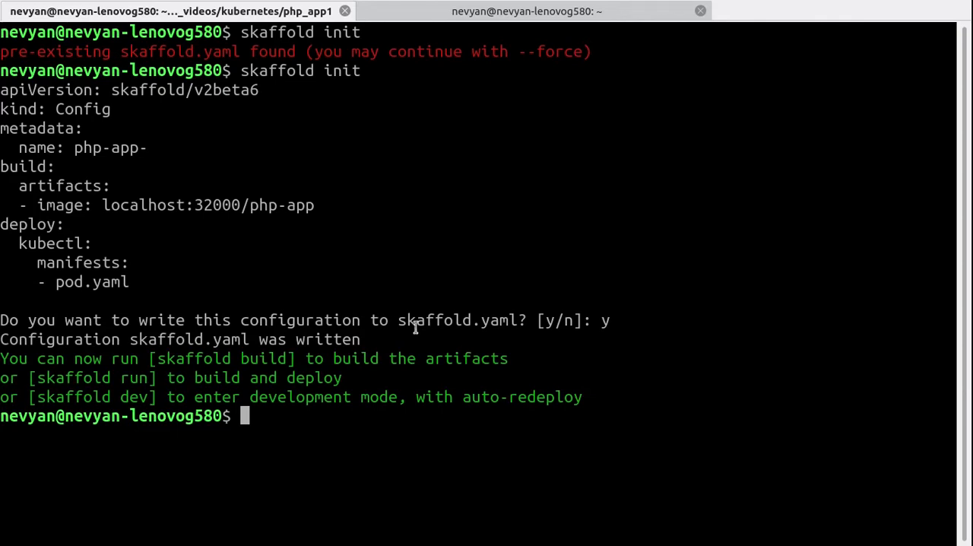
{"action": "mouse_move", "coordinate": [455, 202]}
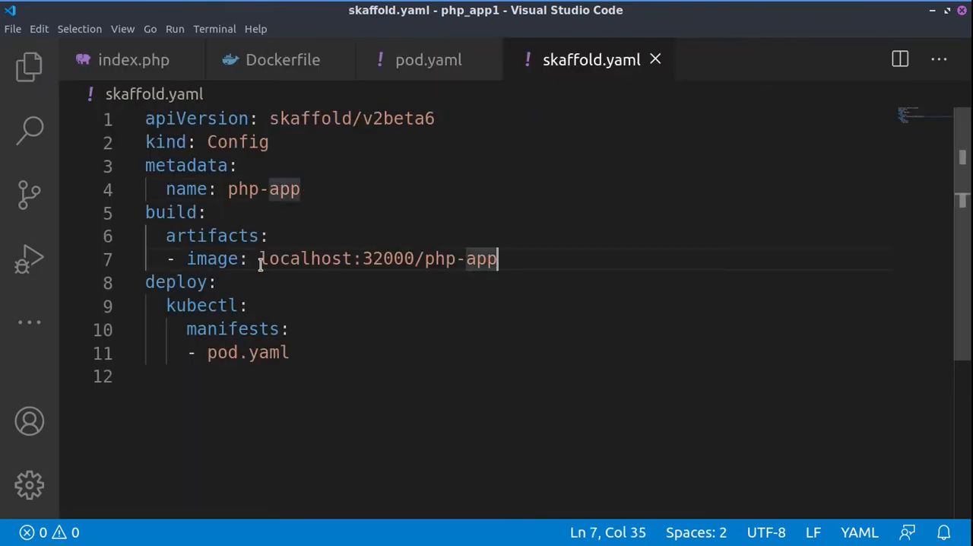
Compare skaffold.yaml's localhost:32000/php-app image against the image line in pod.yaml.
{"action": "left_click_drag", "start_coordinate": [259, 258], "coordinate": [498, 258]}
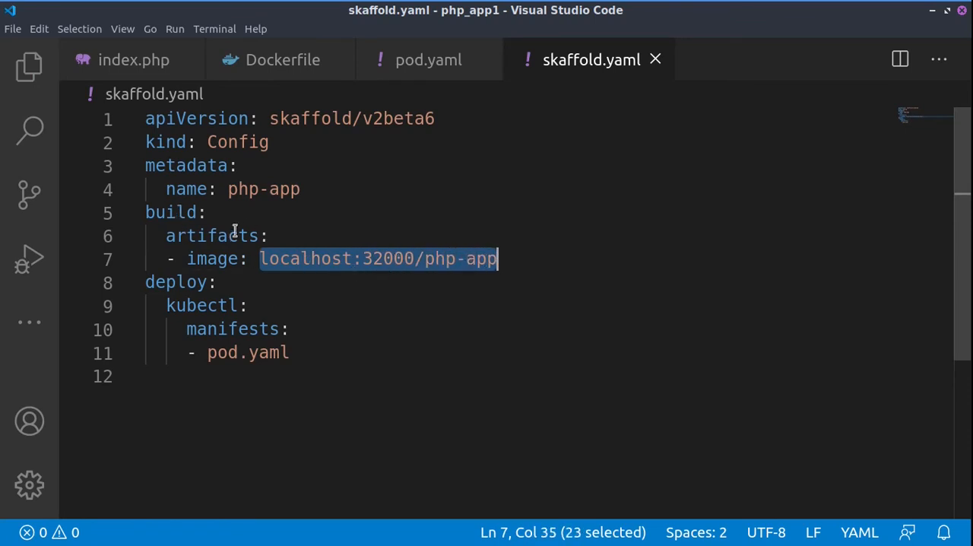
{"action": "mouse_move", "coordinate": [333, 269]}
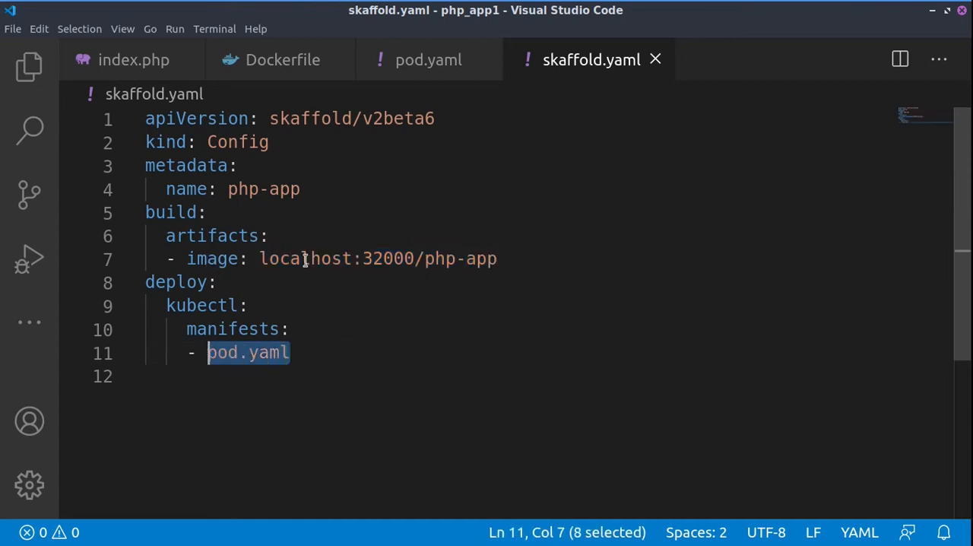
{"action": "left_click", "coordinate": [428, 60]}
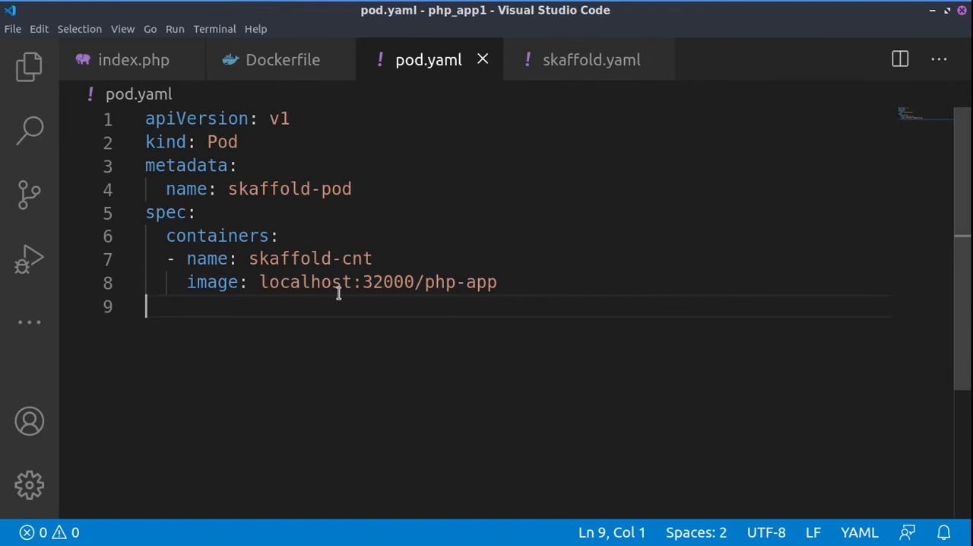
{"action": "left_click", "coordinate": [591, 60]}
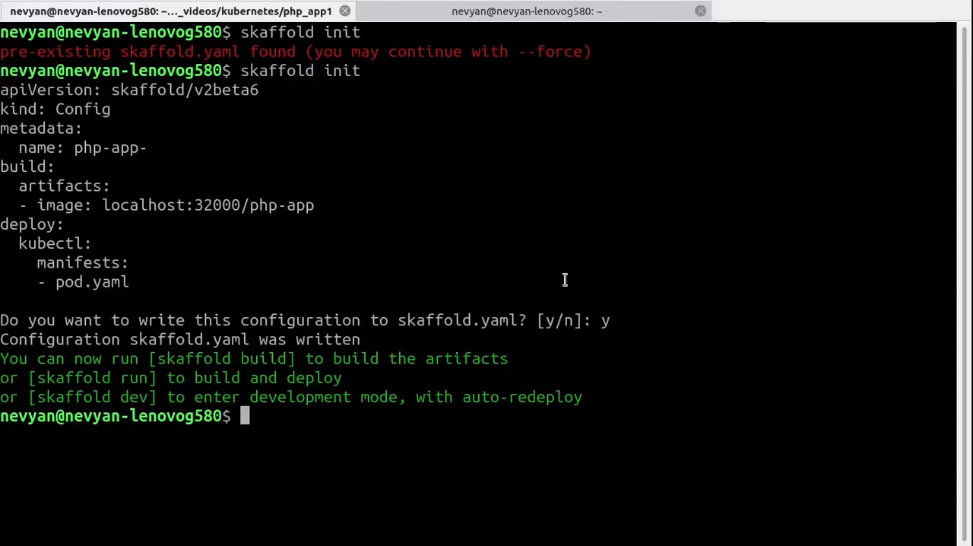
Clear the terminal and type microk8s.enable registry.
{"action": "type", "text": "clear"}
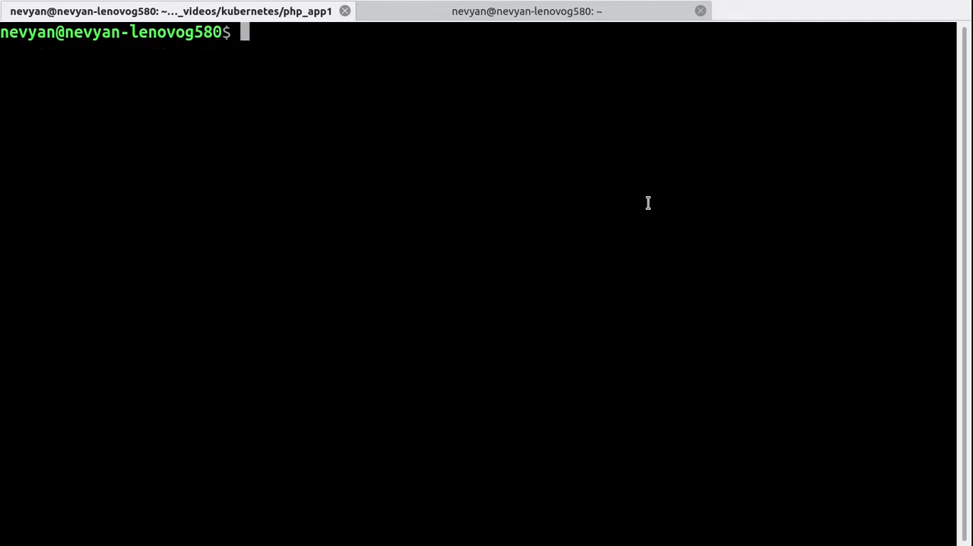
{"action": "type", "text": "microk8s.enable registry"}
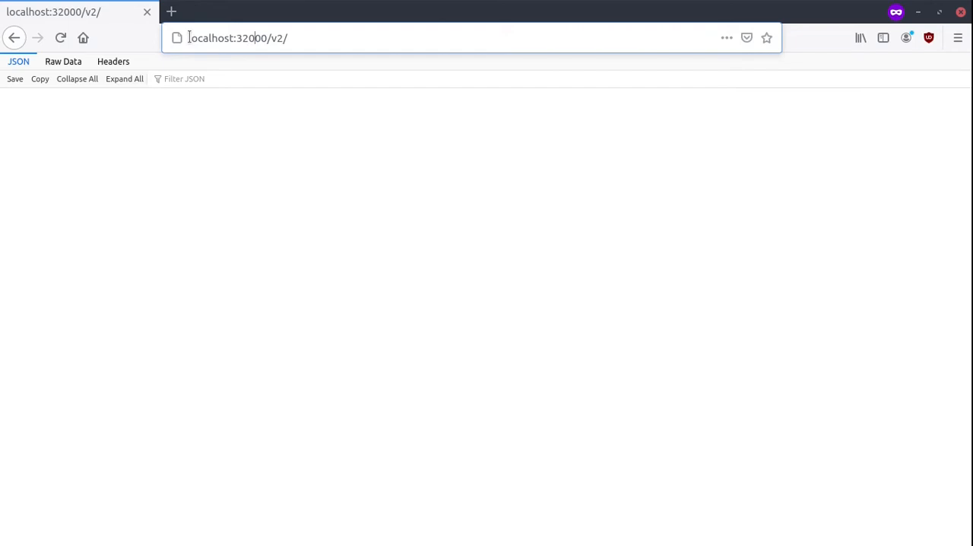
Load localhost:32000/v2/ in Firefox to confirm the registry responds.
{"action": "double_click", "coordinate": [228, 38]}
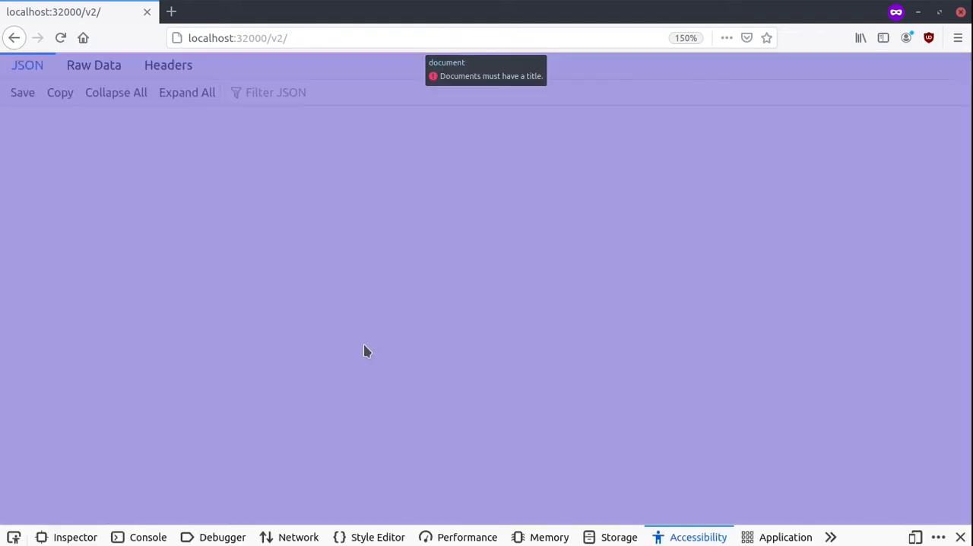
{"action": "left_click", "coordinate": [237, 37]}
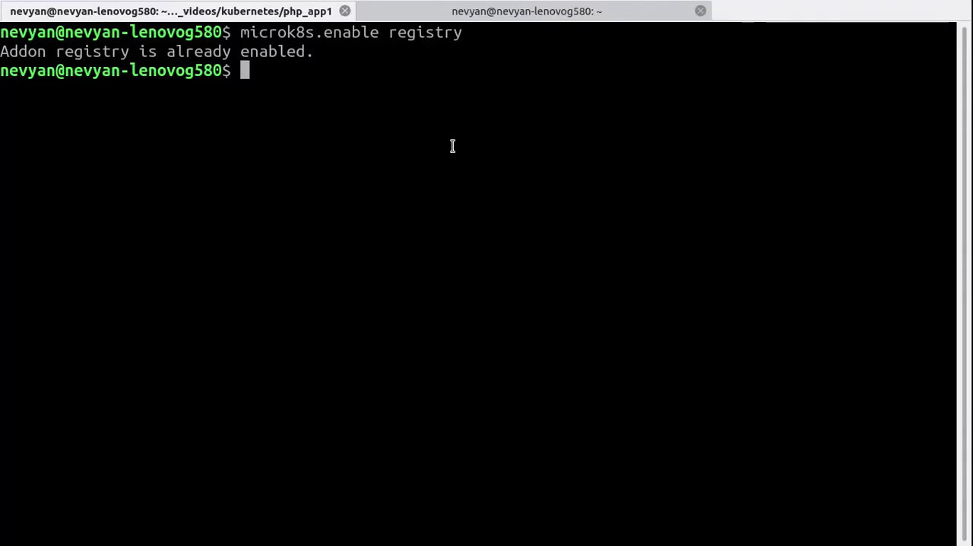
Create the kubectl alias with sudo snap alias microk8s.kubectl kubectl.
{"action": "type", "text": "sudo snap alias microk8s.kubectl kubectl"}
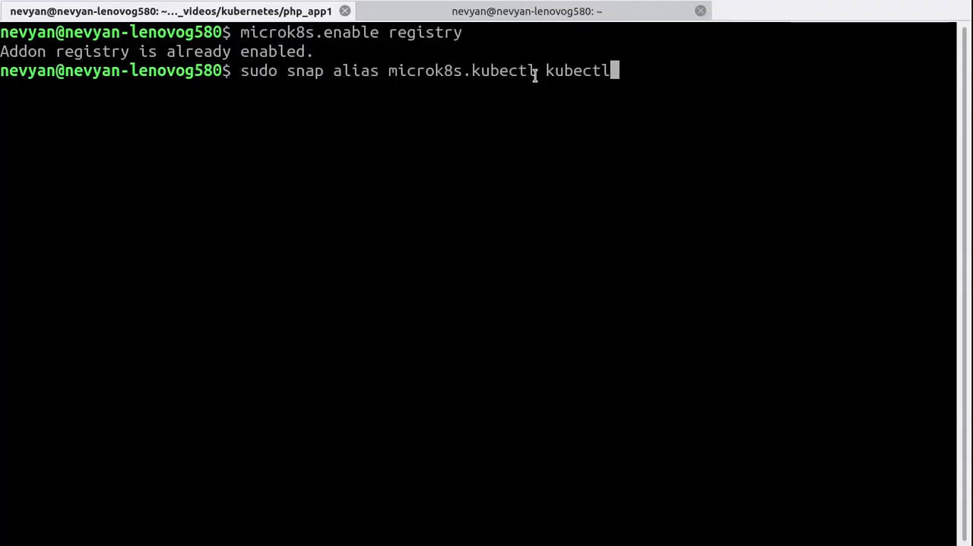
{"action": "double_click", "coordinate": [460, 70]}
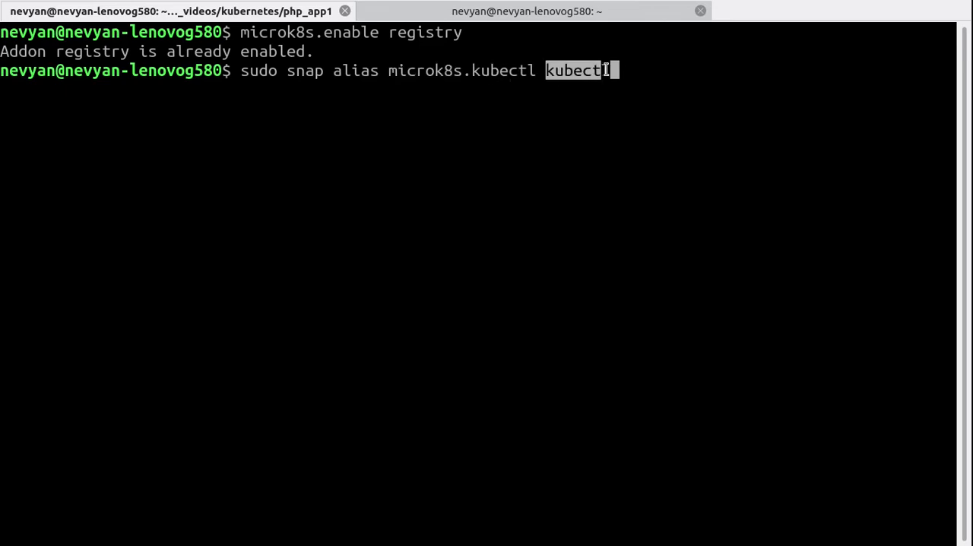
{"action": "mouse_move", "coordinate": [576, 107]}
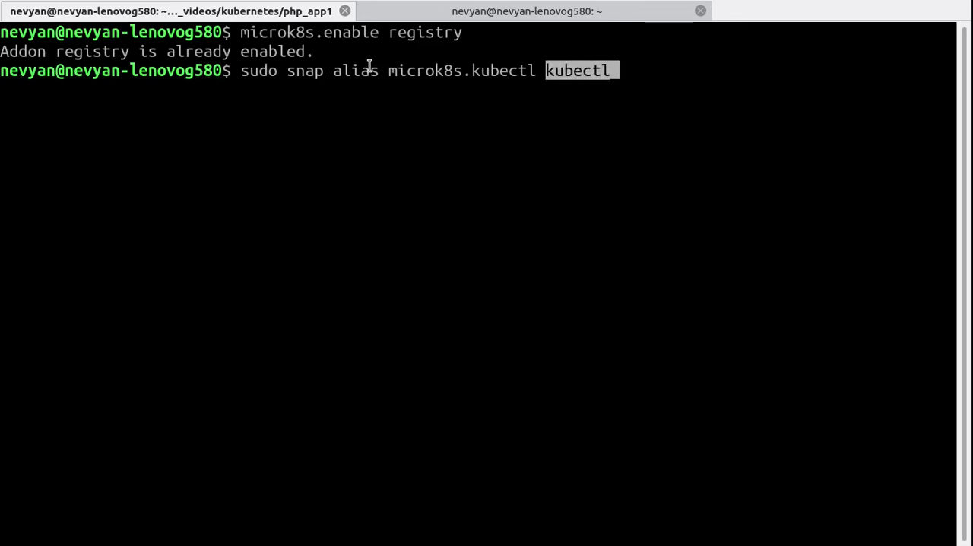
{"action": "mouse_move", "coordinate": [698, 109]}
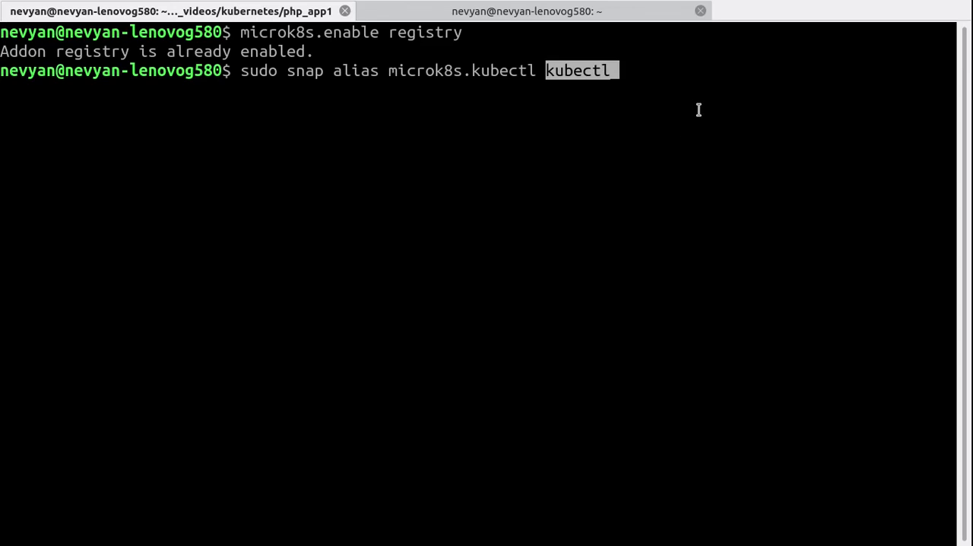
{"action": "key", "text": "Return"}
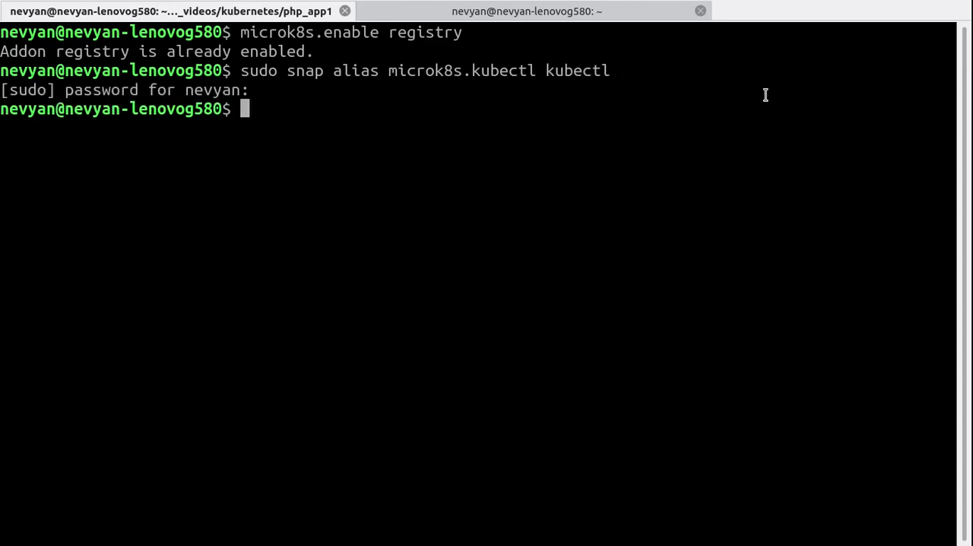
Test kubectl and microk8s.kubectl, then enter skaffold dev --default-repo=localhost:32000.
{"action": "type", "text": "ku"}
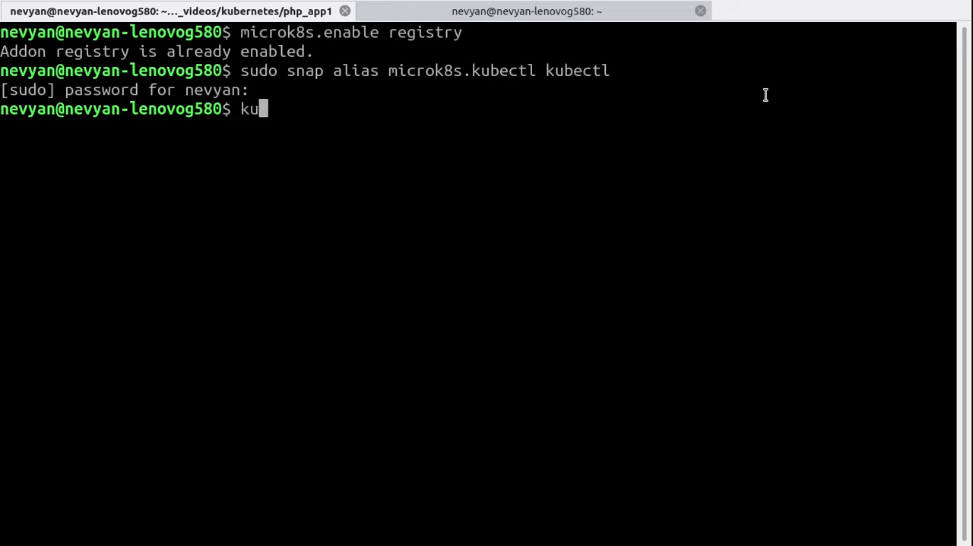
{"action": "type", "text": "bectl"}
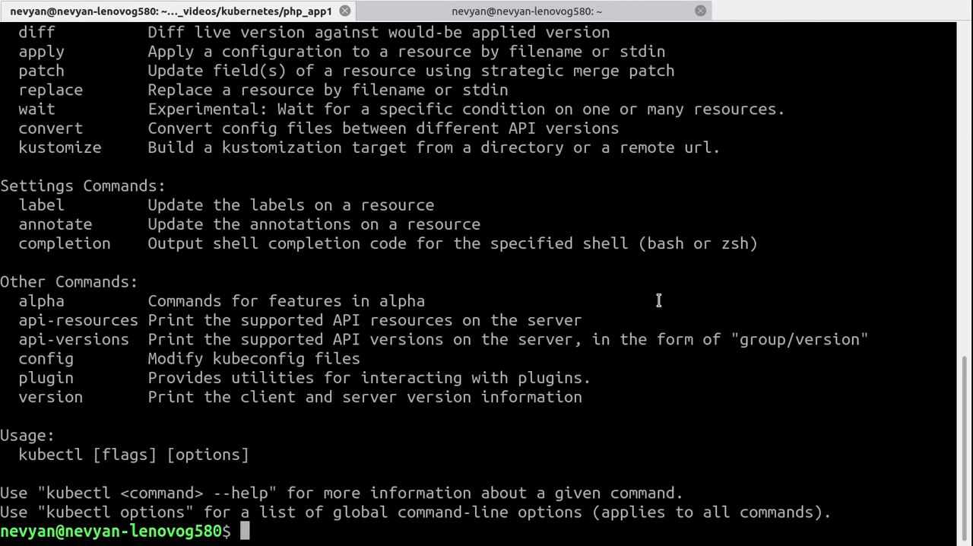
{"action": "type", "text": "microk8s."}
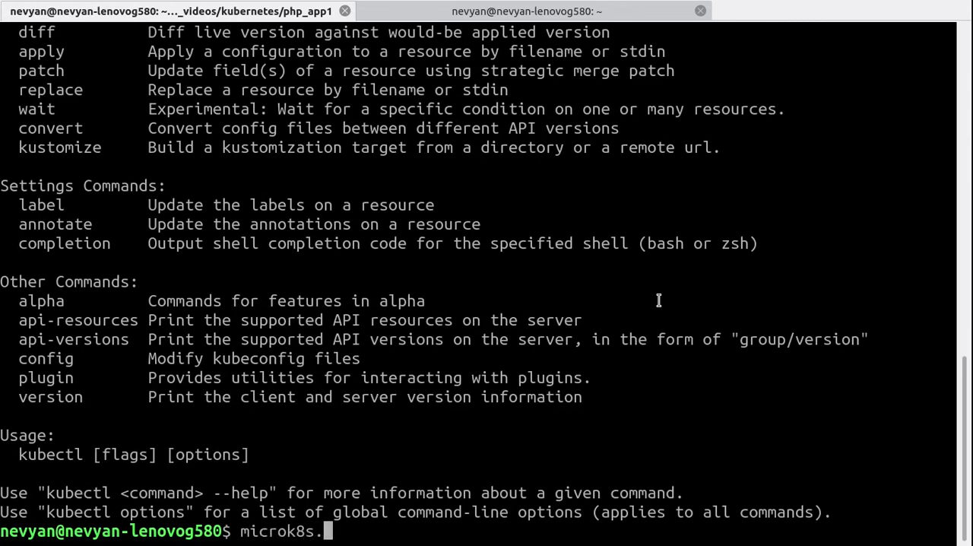
{"action": "type", "text": "kubectl"}
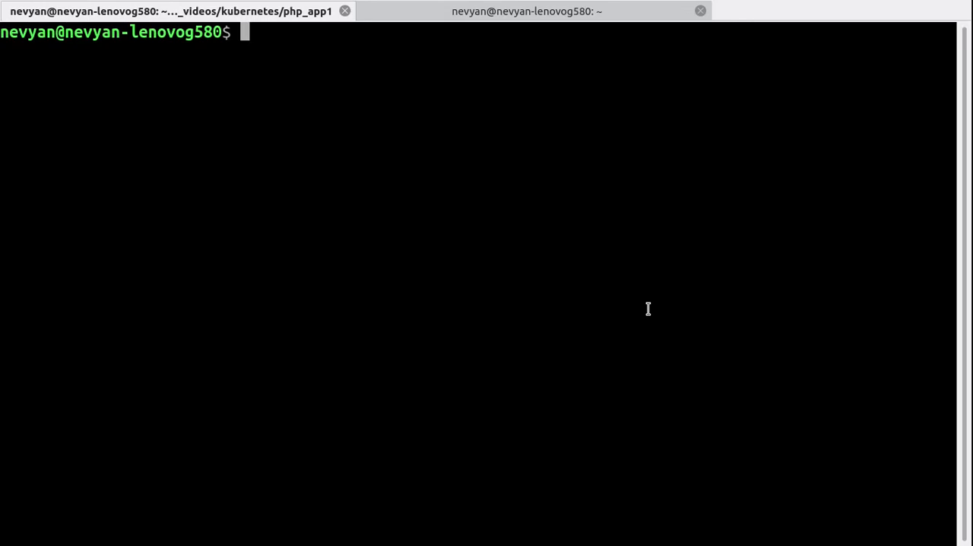
{"action": "type", "text": "skaffold dev --default-repo=localhost:32000"}
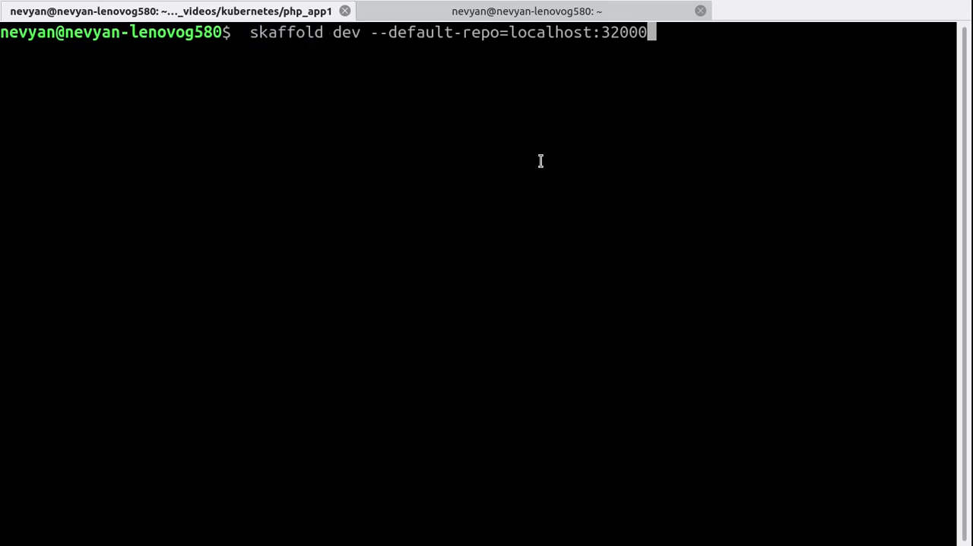
Follow skaffold dev pushing localhost:32000/php-app and starting the PHP server on port 4000.
{"action": "double_click", "coordinate": [434, 32]}
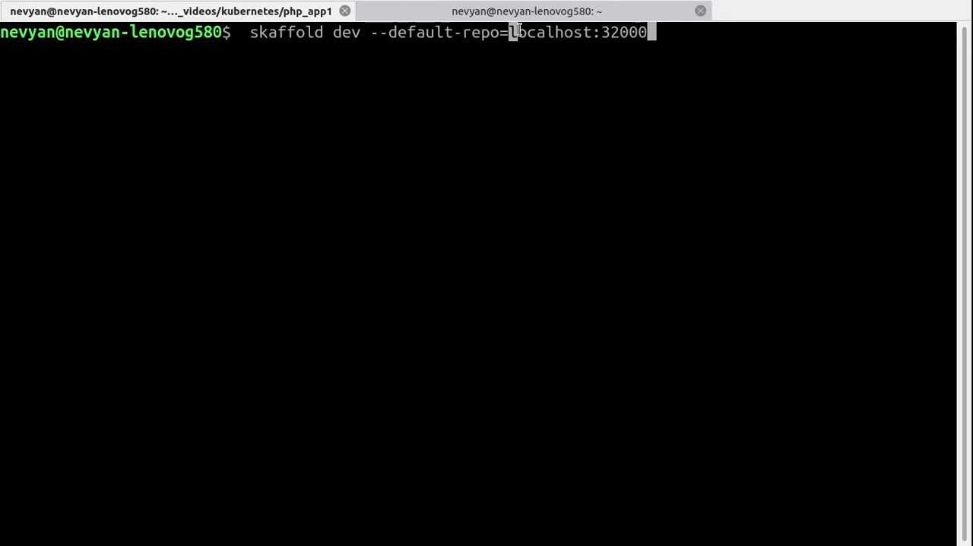
{"action": "mouse_move", "coordinate": [702, 125]}
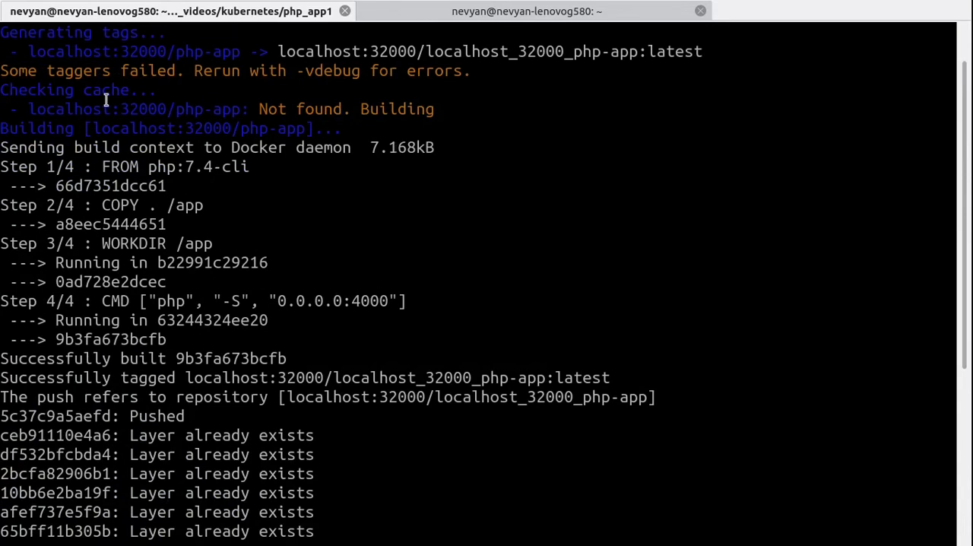
{"action": "double_click", "coordinate": [137, 109]}
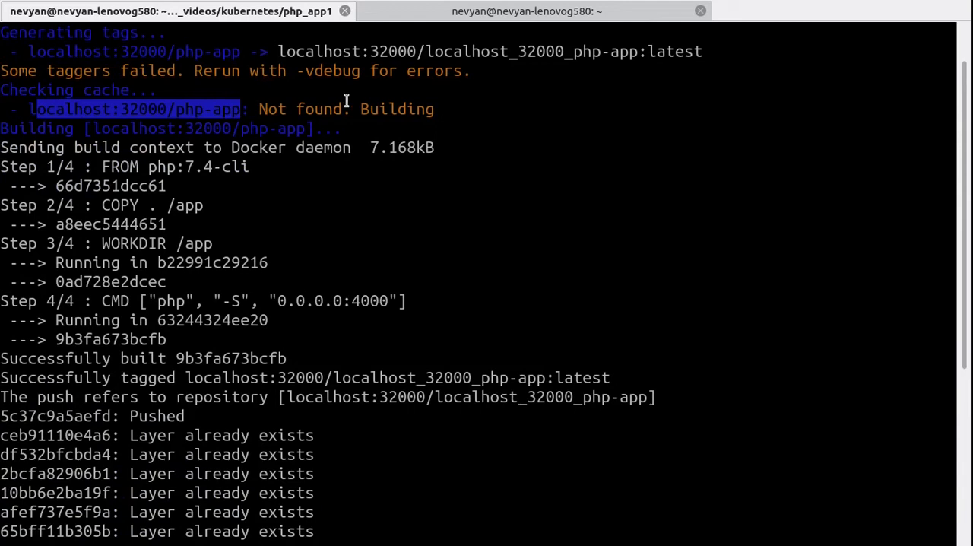
{"action": "mouse_move", "coordinate": [397, 175]}
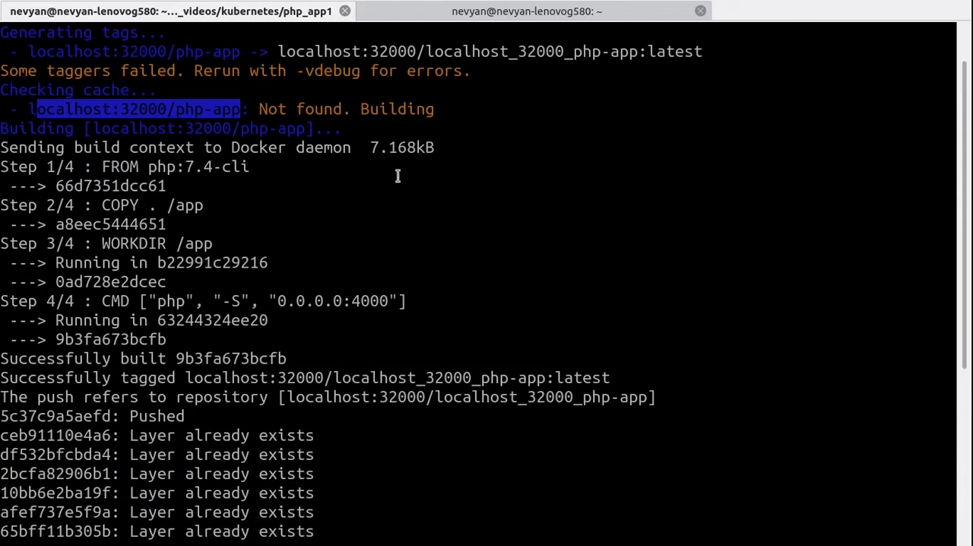
{"action": "mouse_move", "coordinate": [100, 167]}
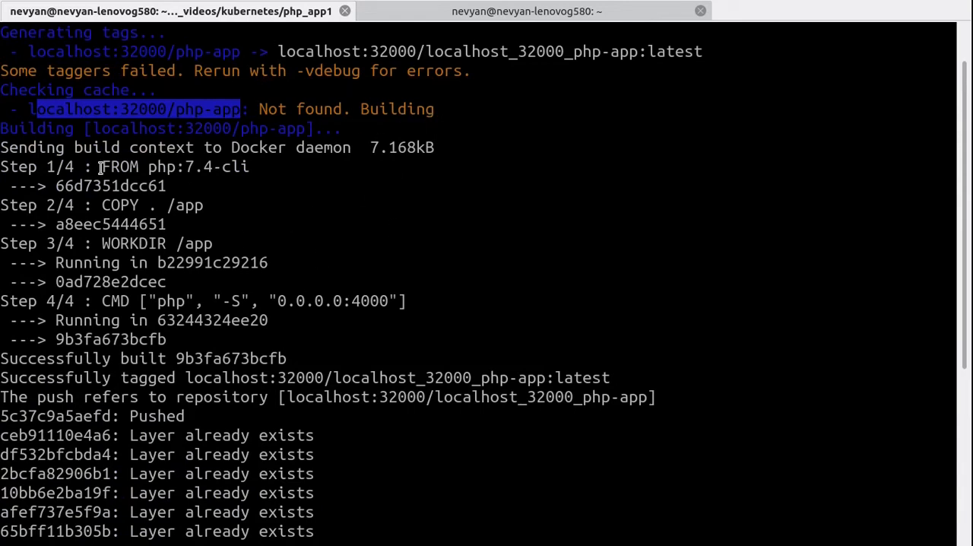
{"action": "mouse_move", "coordinate": [304, 162]}
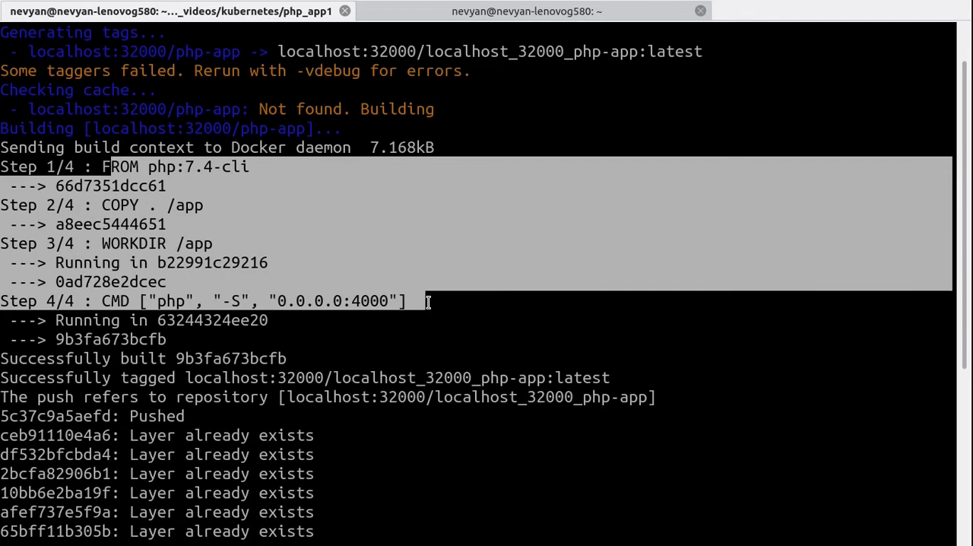
{"action": "scroll", "scroll_direction": "down", "scroll_amount": 3}
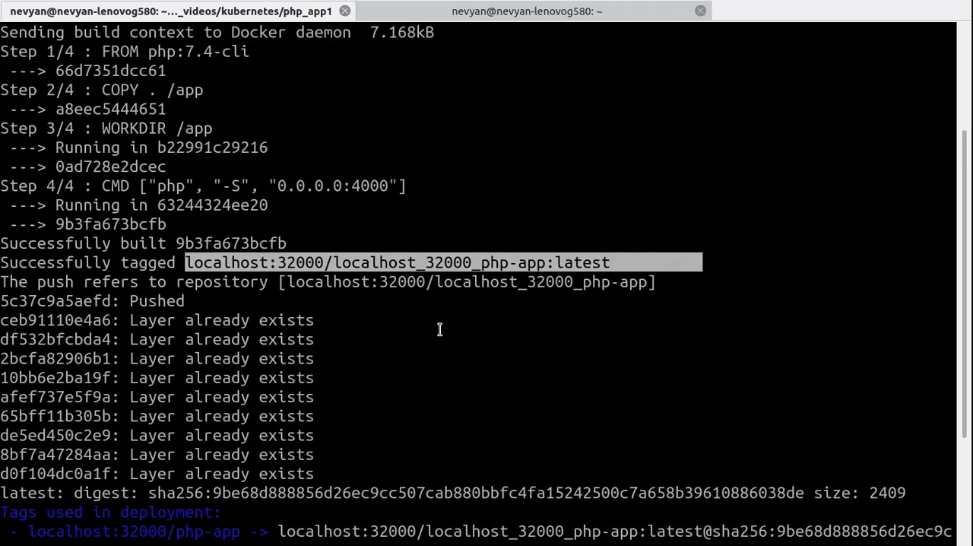
{"action": "scroll", "scroll_direction": "down", "scroll_amount": 3}
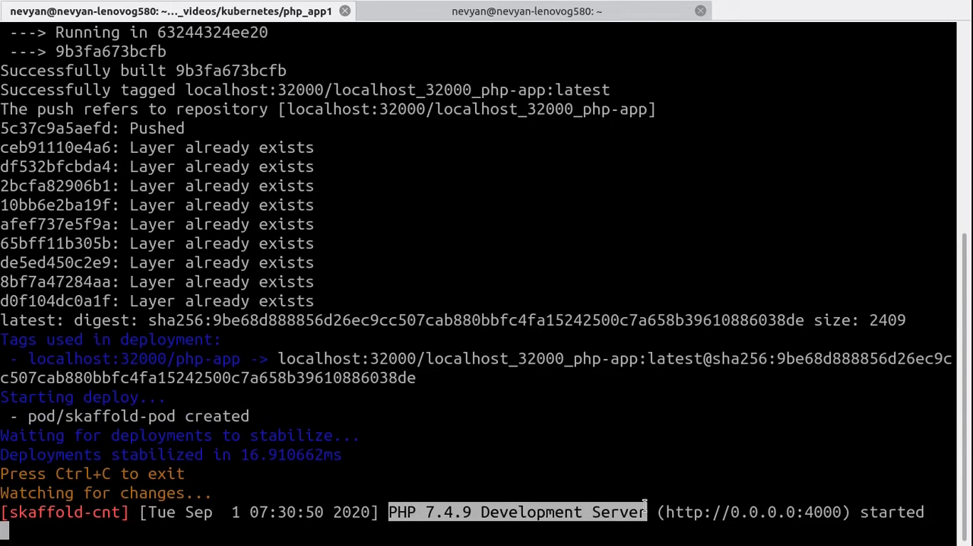
{"action": "mouse_move", "coordinate": [945, 523]}
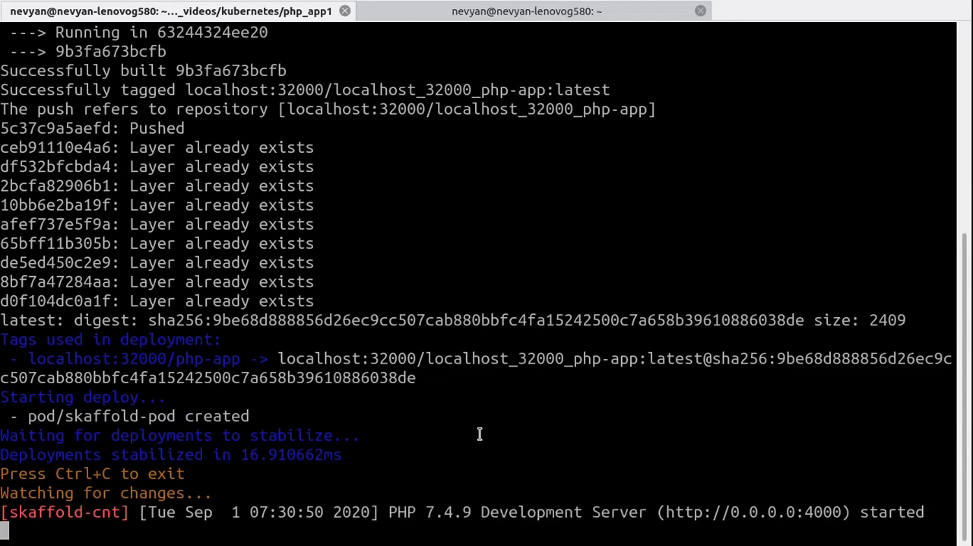
{"action": "mouse_move", "coordinate": [637, 520]}
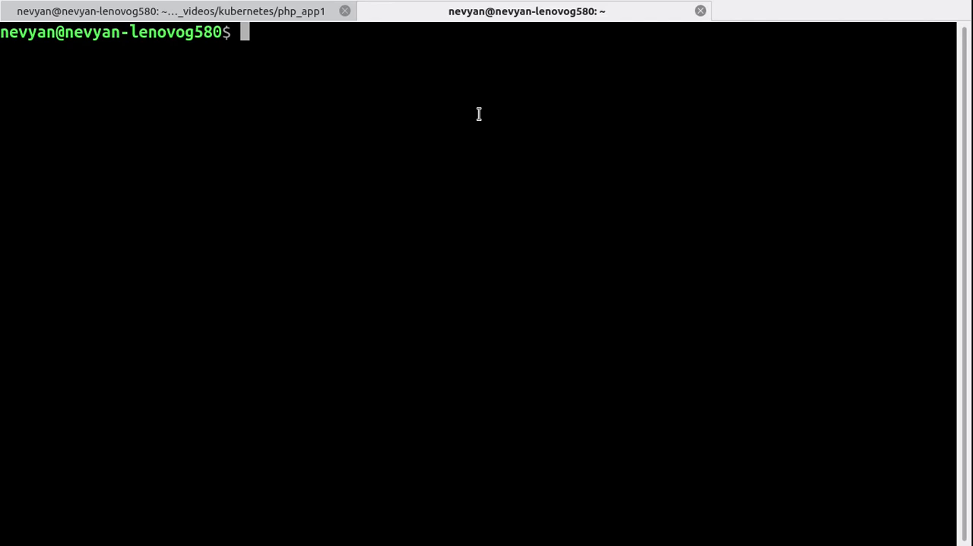
List pods to confirm skaffold-pod, then port-forward local 8080 to pod port 4000.
{"action": "type", "text": "kubectl get pods"}
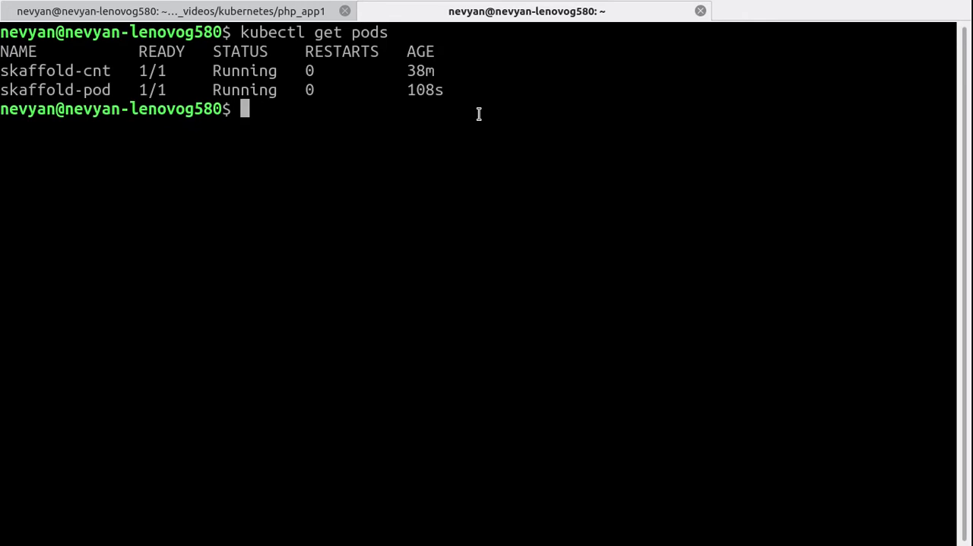
{"action": "double_click", "coordinate": [55, 90]}
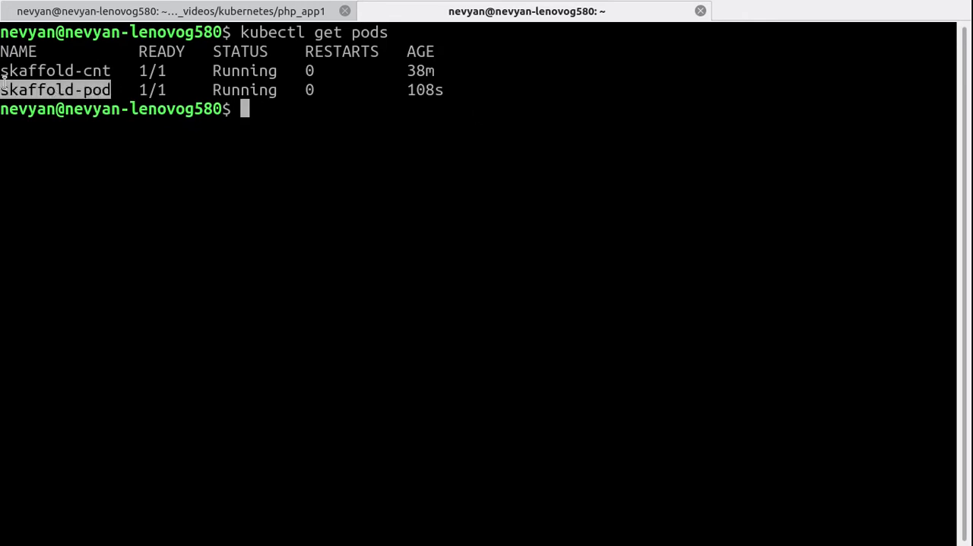
{"action": "mouse_move", "coordinate": [365, 105]}
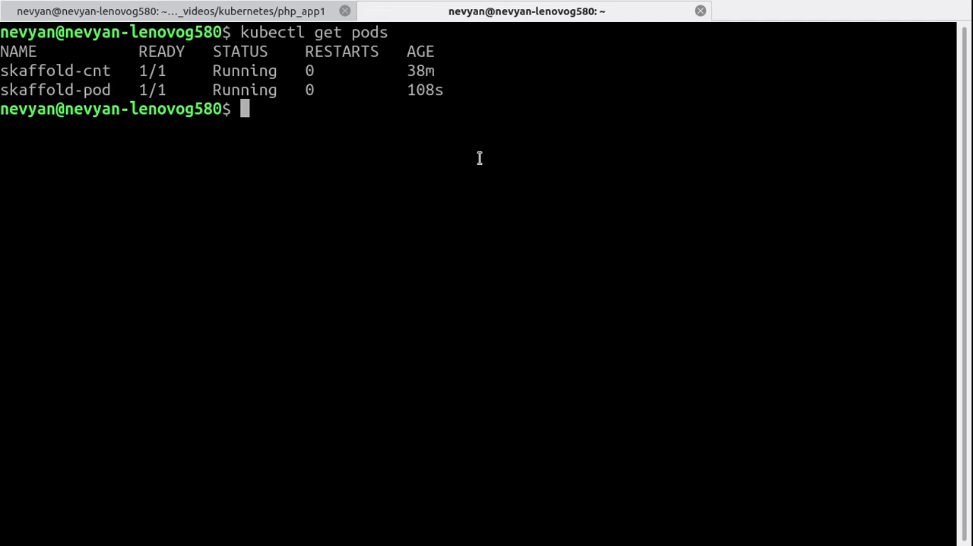
{"action": "type", "text": "kubectl port-forward pod/skaffold-pod 8080:4000"}
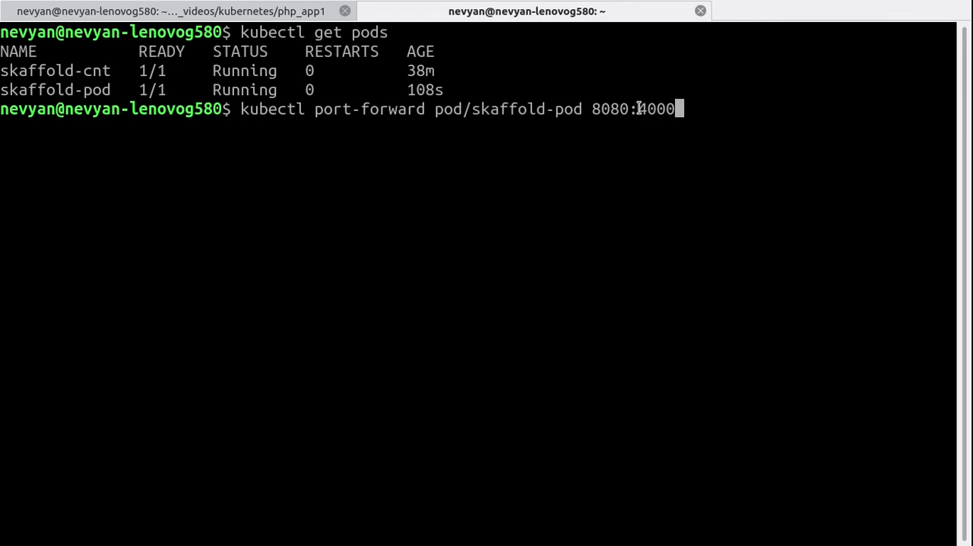
{"action": "double_click", "coordinate": [656, 109]}
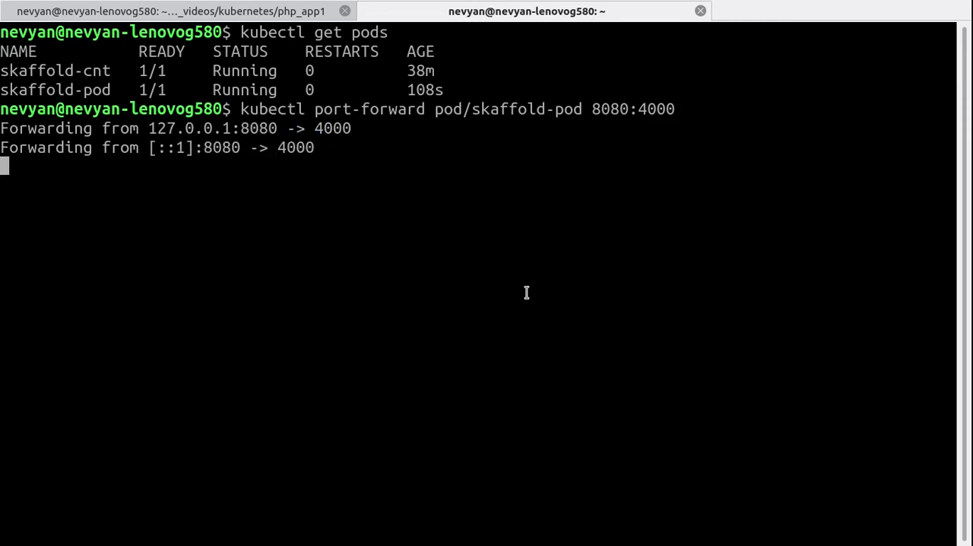
{"action": "mouse_move", "coordinate": [346, 140]}
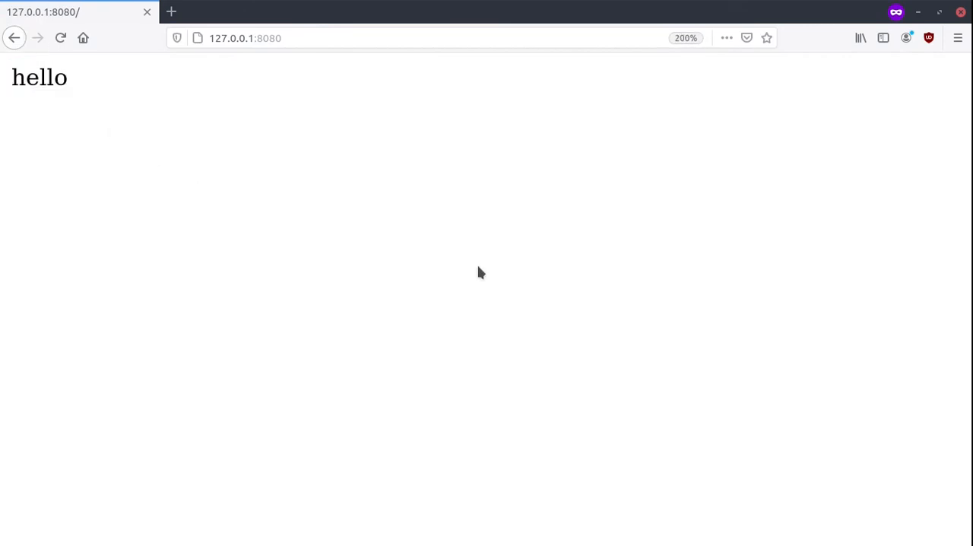
{"action": "mouse_move", "coordinate": [413, 123]}
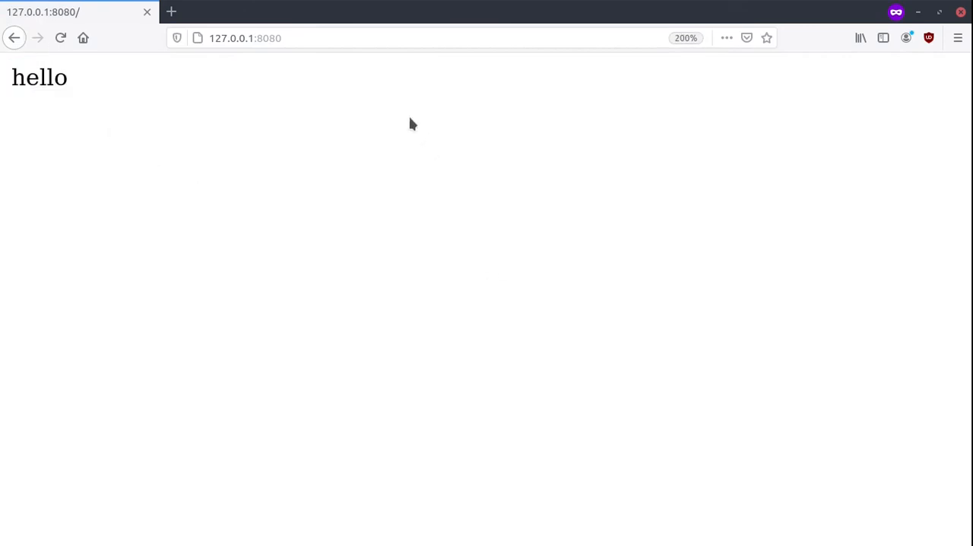
{"action": "mouse_move", "coordinate": [457, 151]}
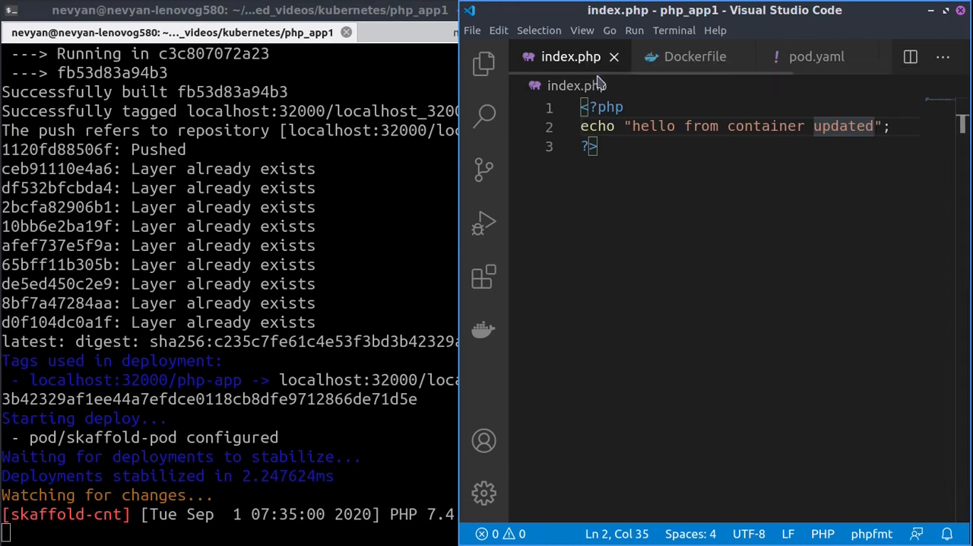
Edit index.php to echo 'hello from container updated' and save to trigger a rebuild.
{"action": "left_click", "coordinate": [597, 146]}
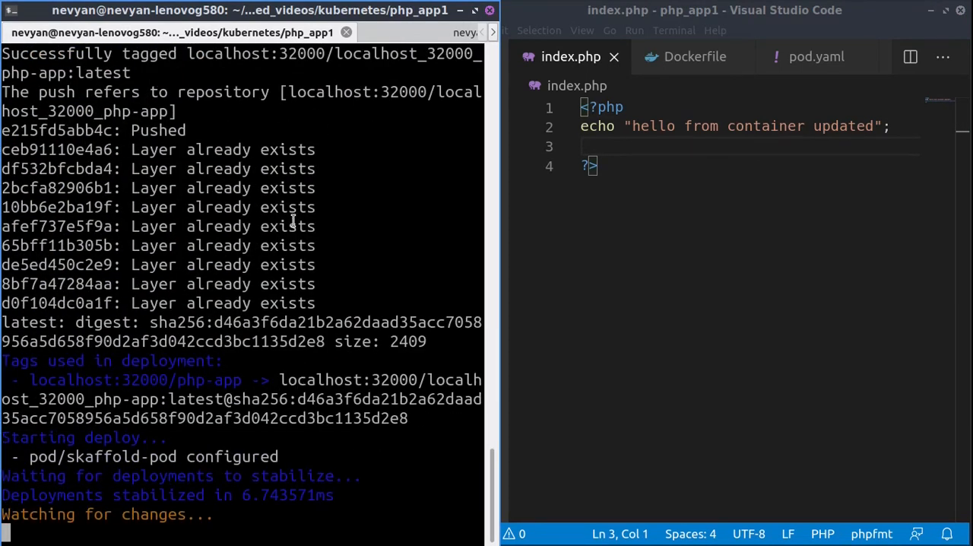
{"action": "mouse_move", "coordinate": [357, 422]}
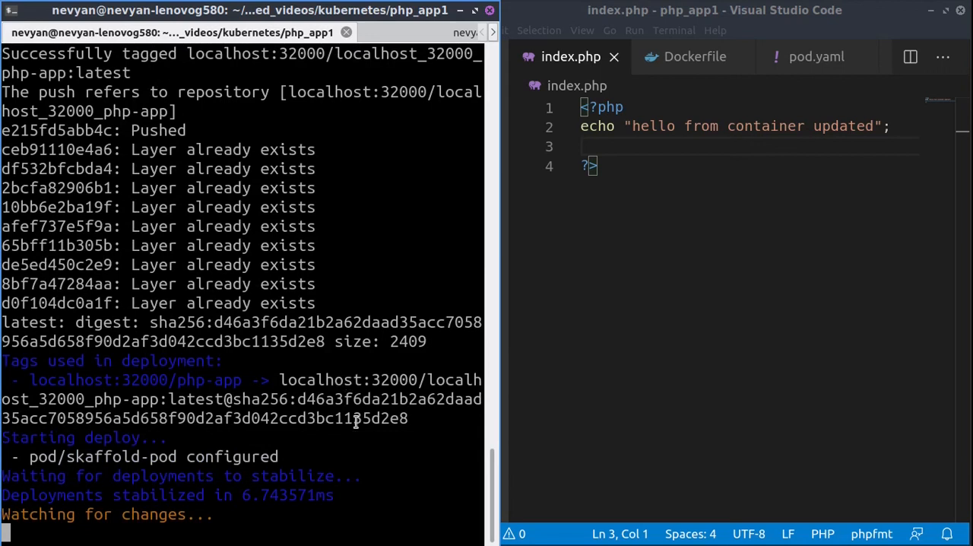
{"action": "mouse_move", "coordinate": [349, 512]}
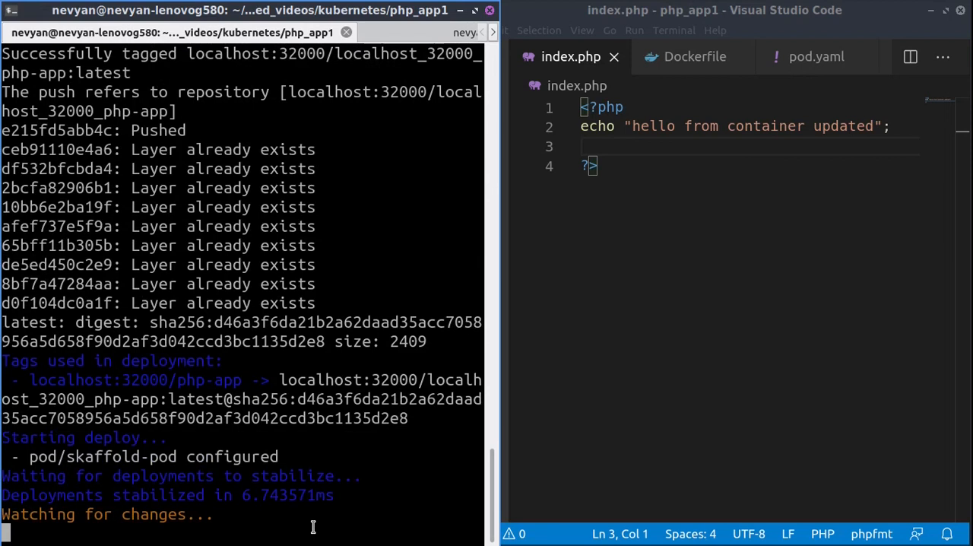
{"action": "mouse_move", "coordinate": [666, 205]}
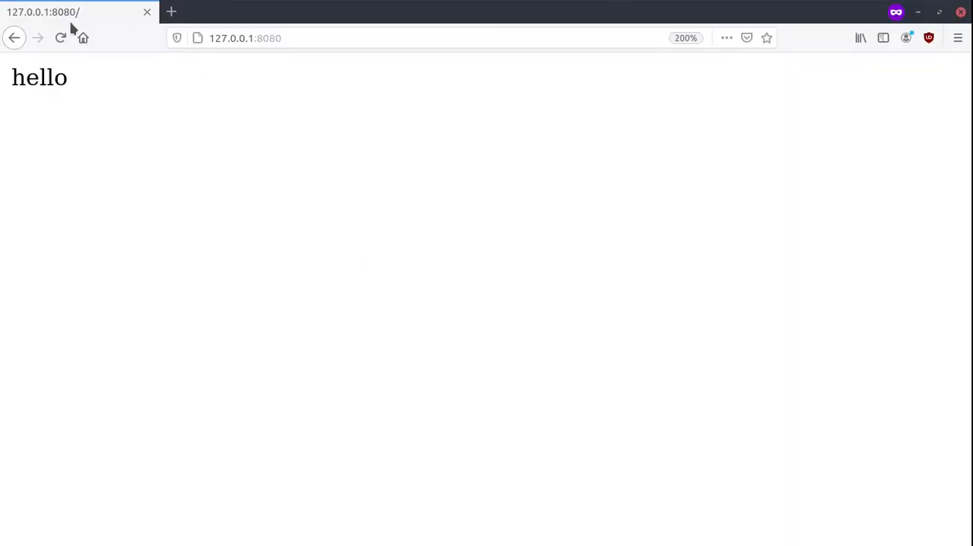
Reload 127.0.0.1:8080 in Firefox to show 'hello from container updated'.
{"action": "left_click", "coordinate": [61, 38]}
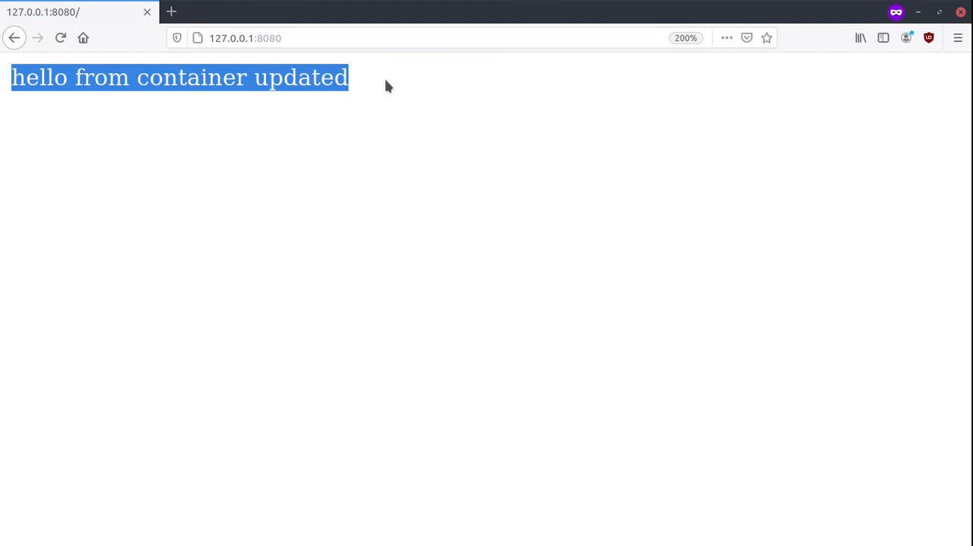
{"action": "left_click", "coordinate": [654, 295]}
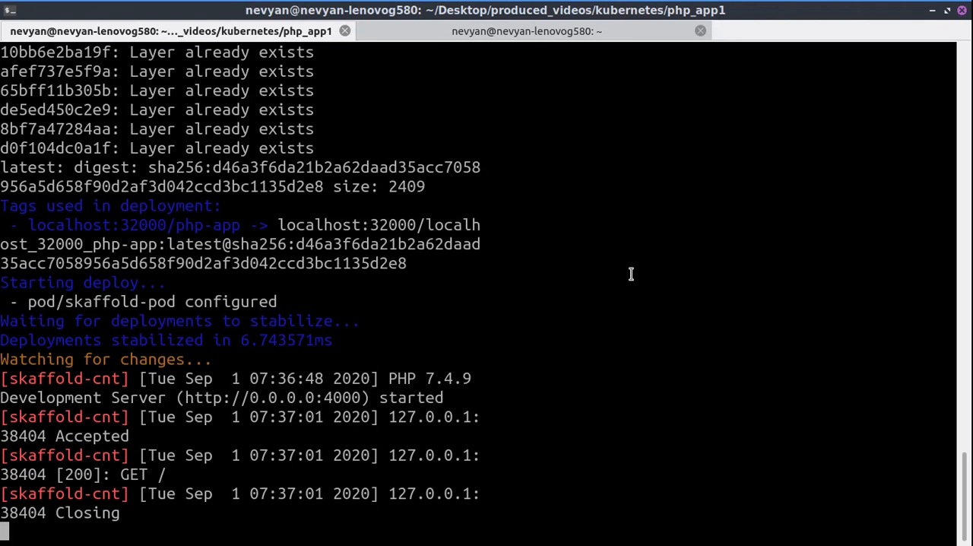
{"action": "mouse_move", "coordinate": [631, 282]}
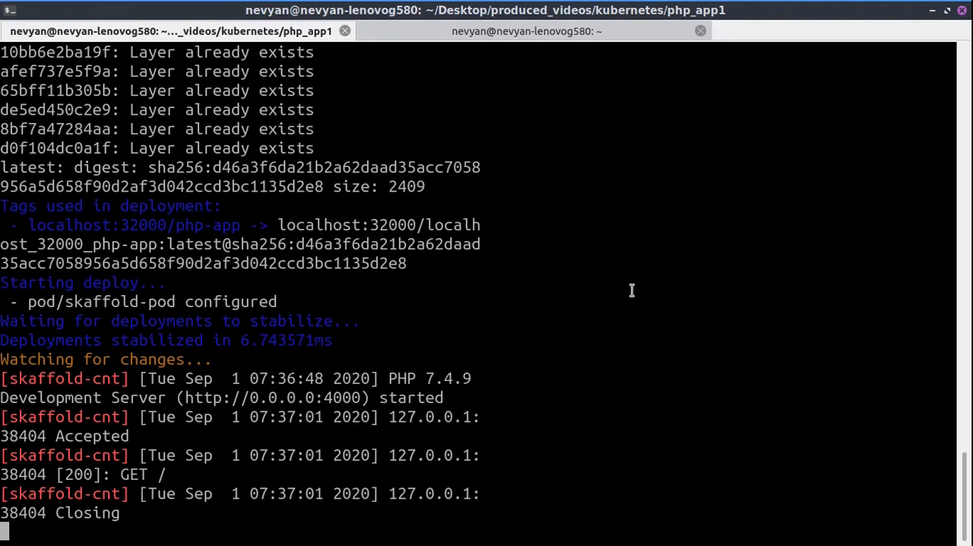
{"action": "mouse_move", "coordinate": [416, 298]}
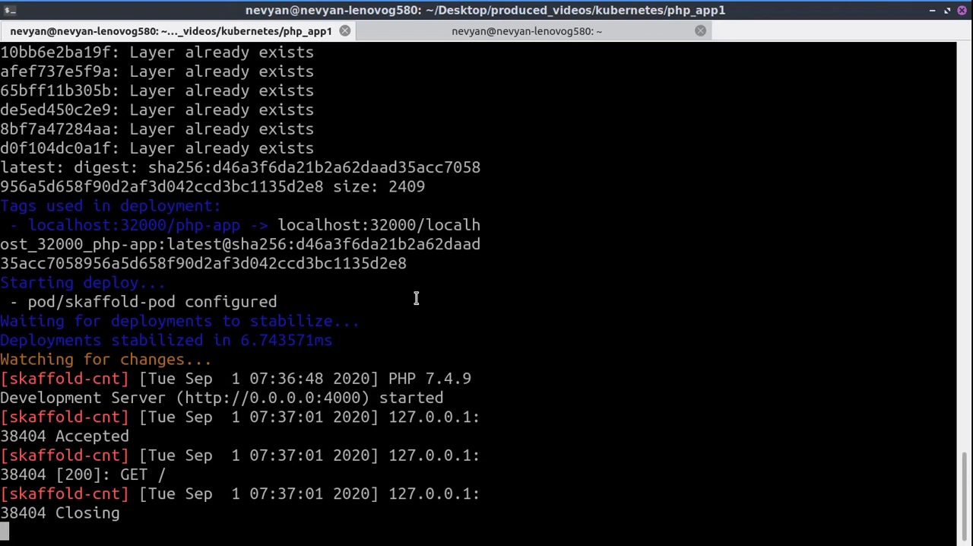
{"action": "mouse_move", "coordinate": [569, 337]}
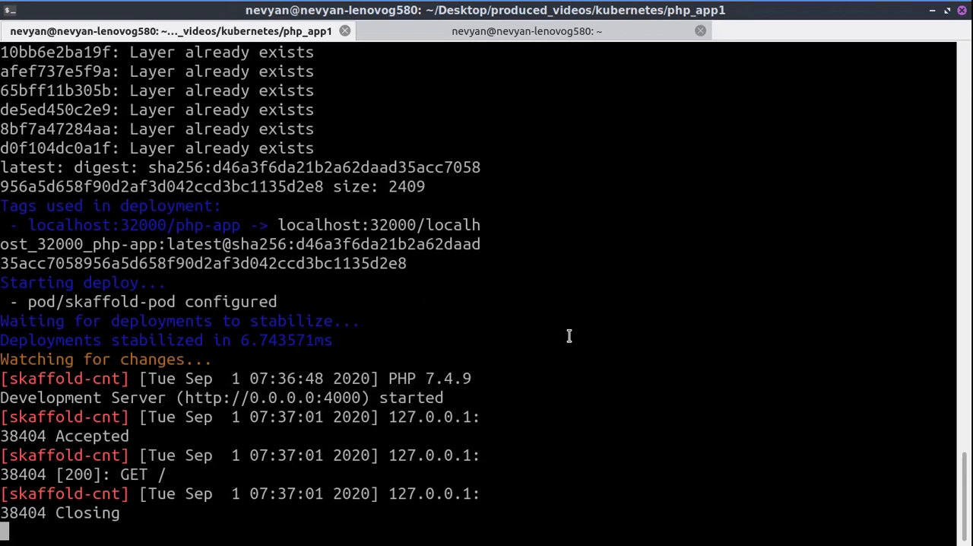
{"action": "mouse_move", "coordinate": [578, 329]}
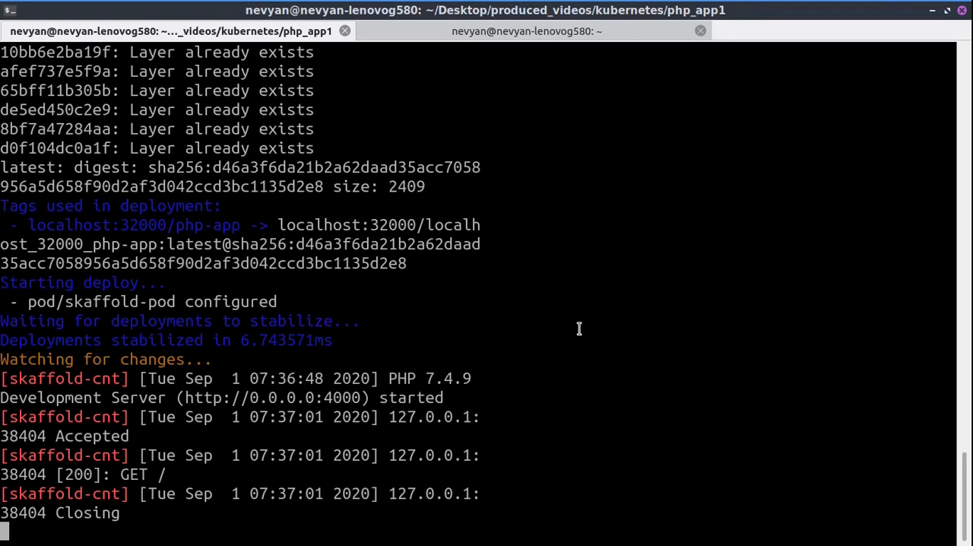